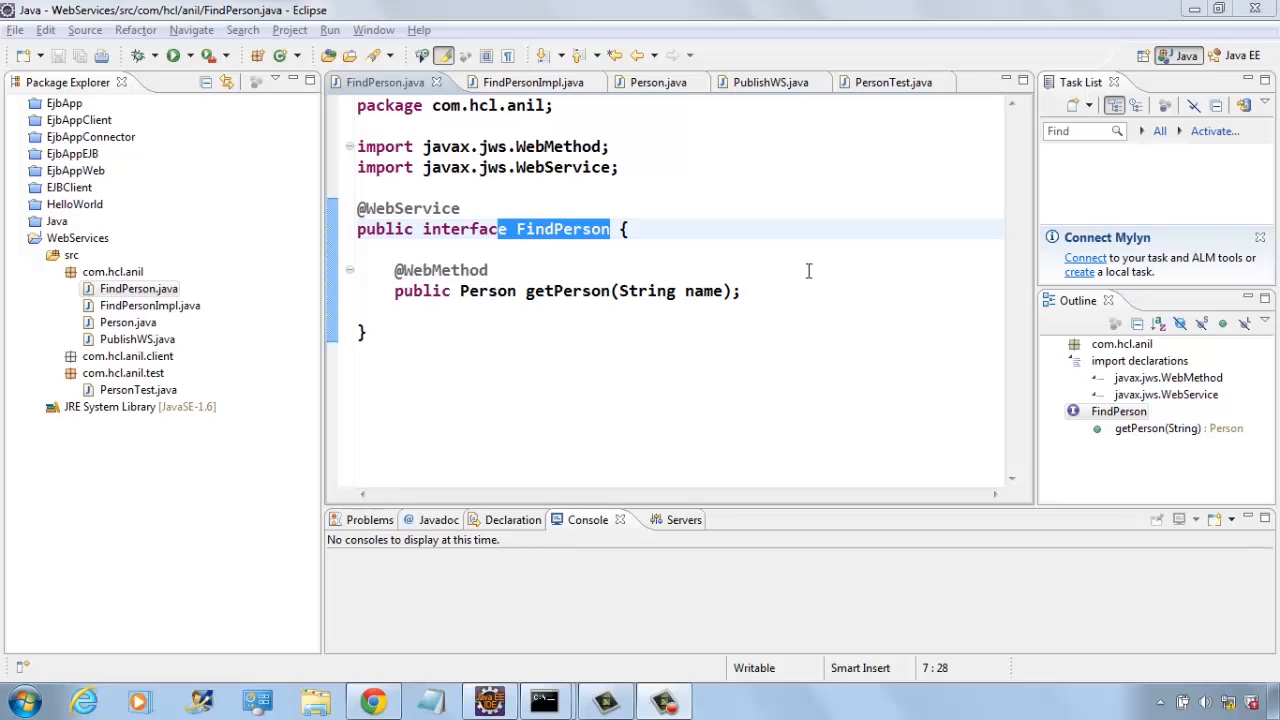
mouse_move(497, 329)
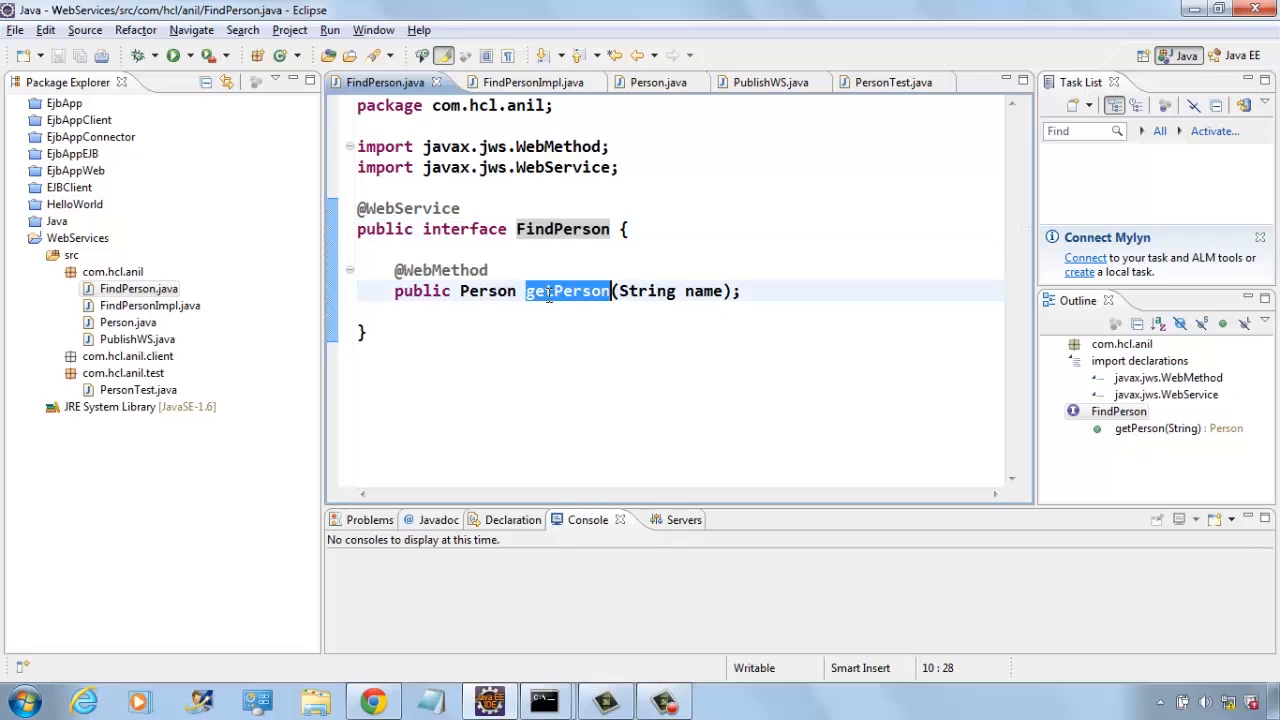
- In FindPersonImpl, highlight the endpointInterface setting and the Person-creation lines, then open Person.java
click(520, 82)
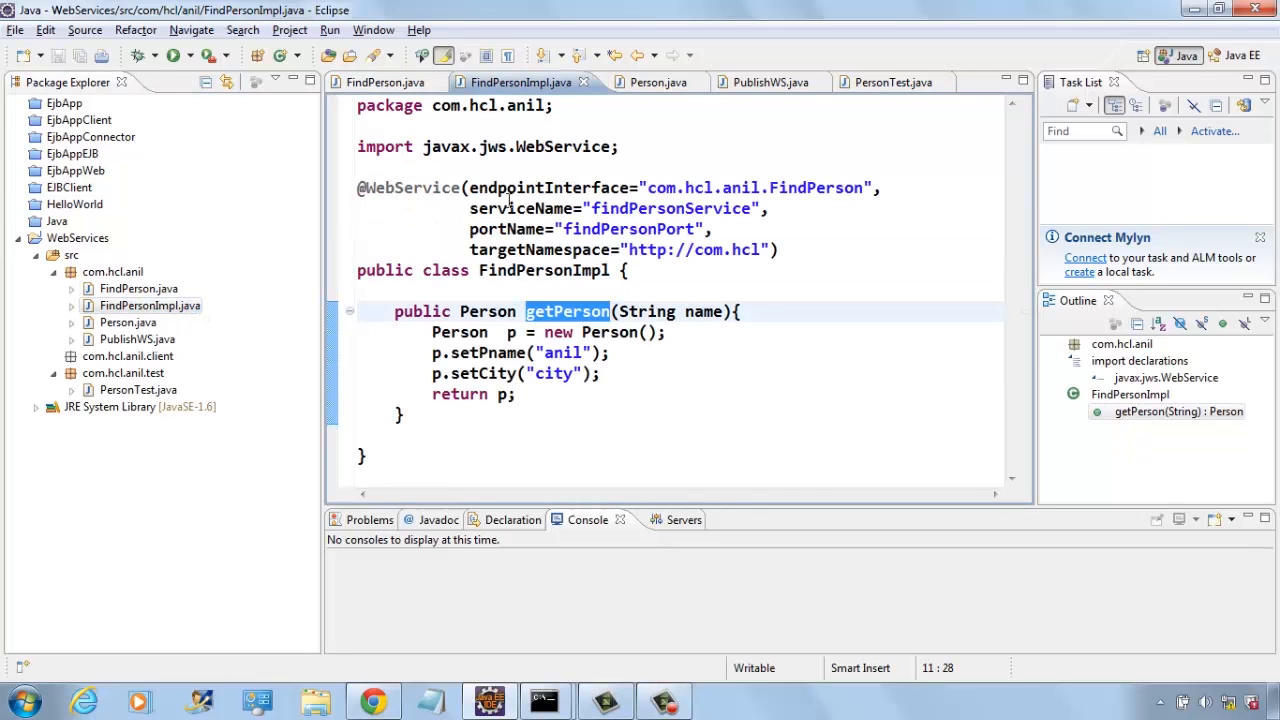
mouse_move(540, 270)
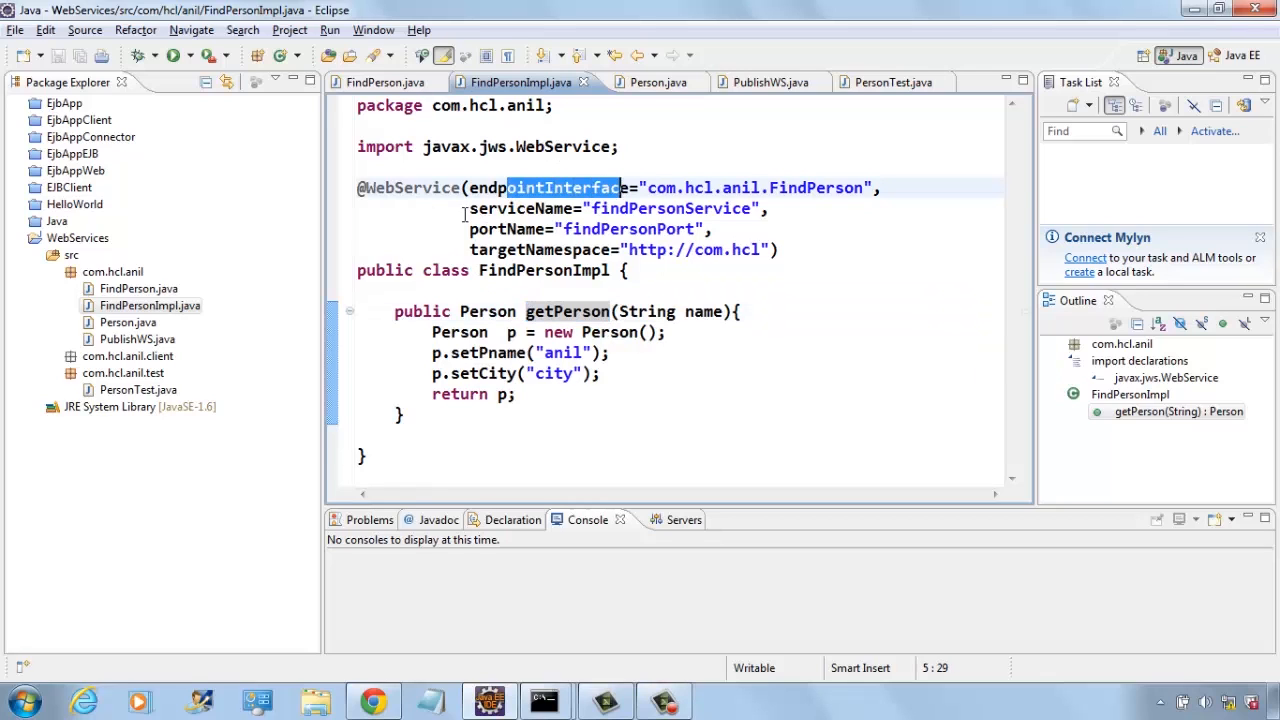
drag(470, 187, 775, 249)
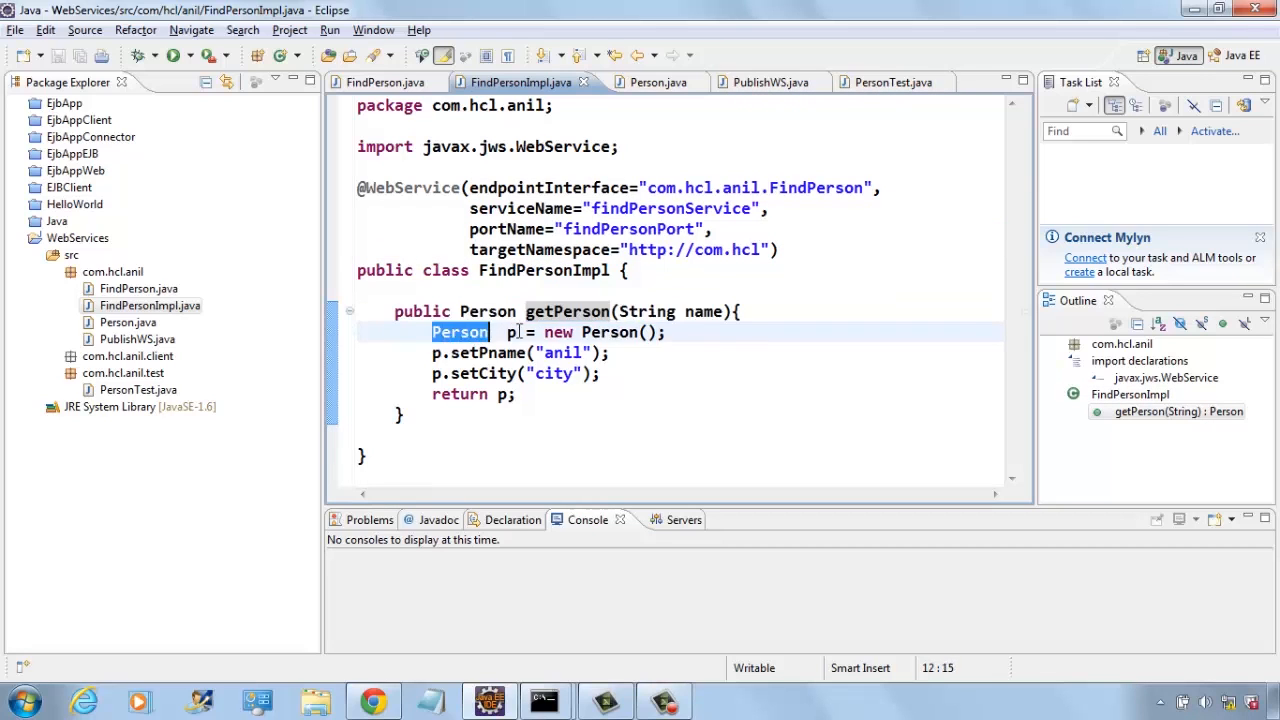
drag(432, 332, 600, 373)
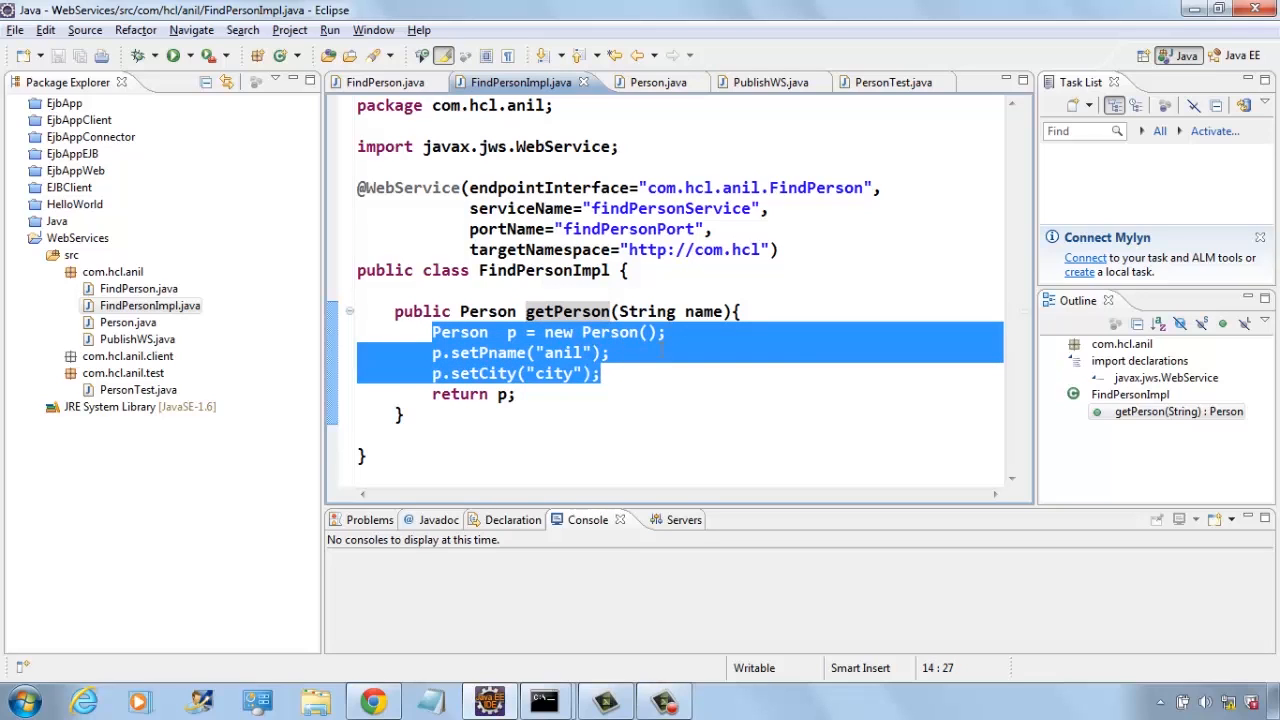
click(620, 352)
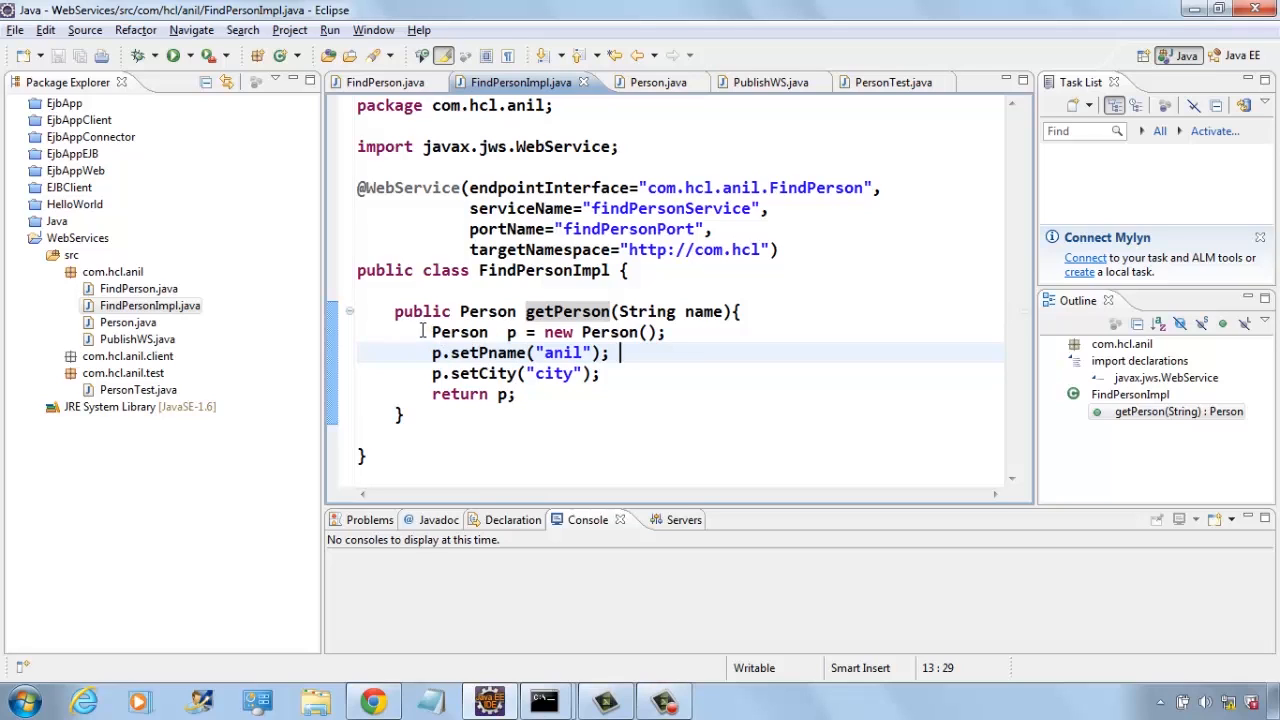
drag(432, 333, 600, 373)
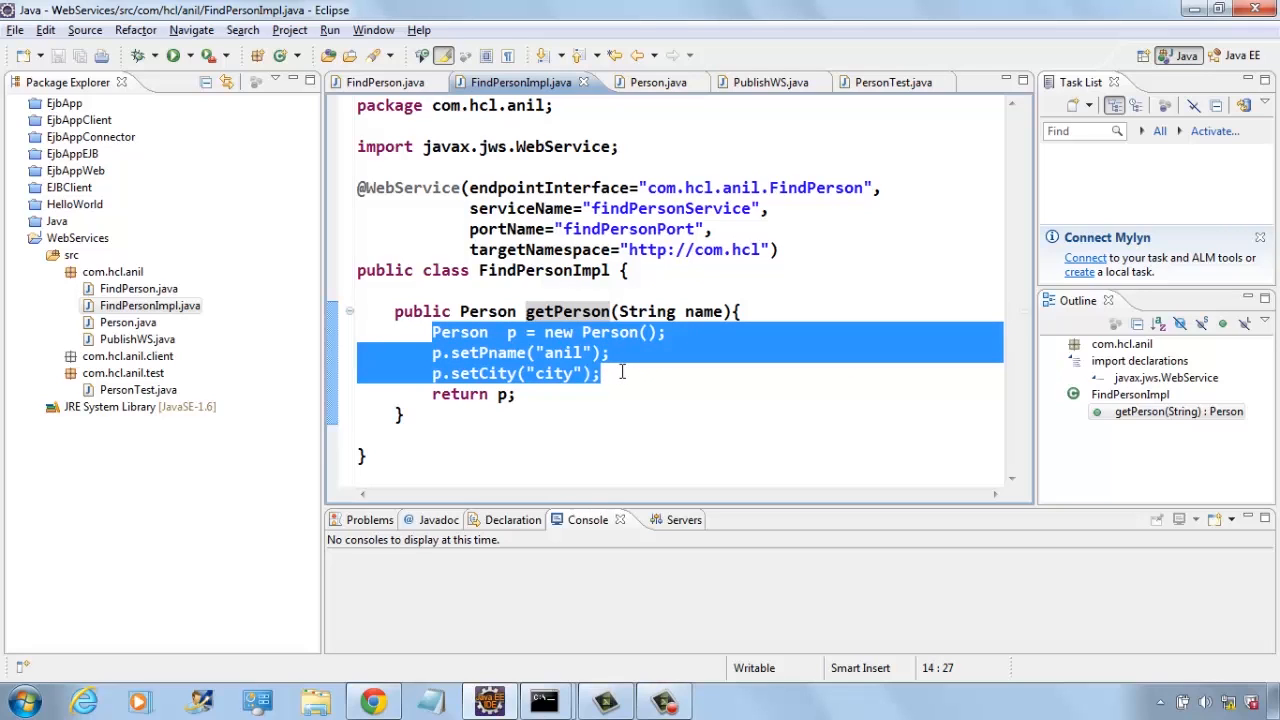
click(128, 322)
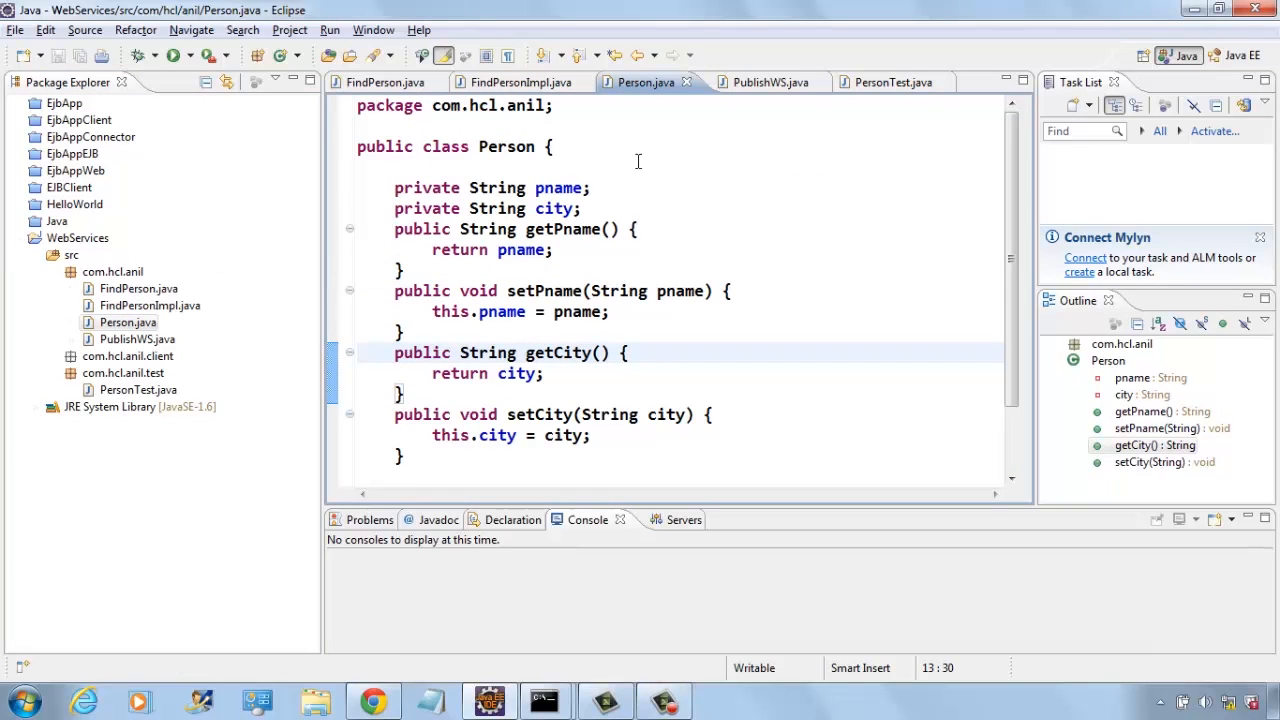
mouse_move(623, 197)
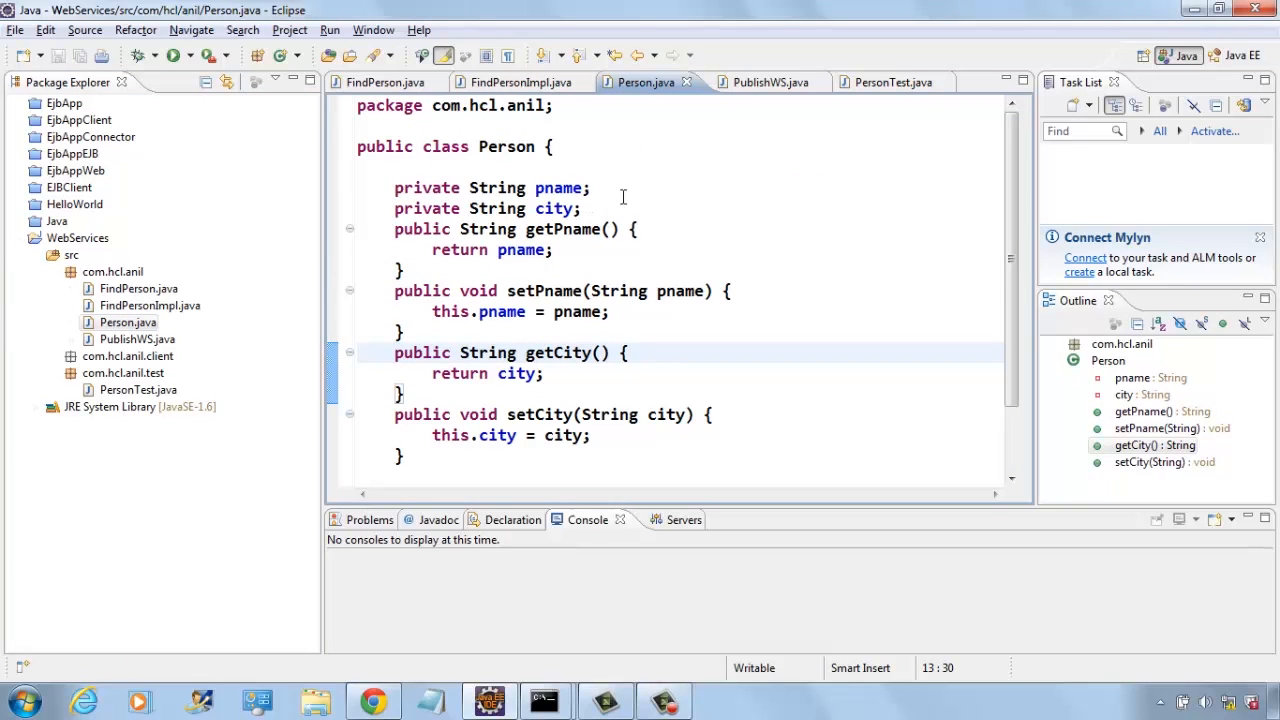
mouse_move(663, 457)
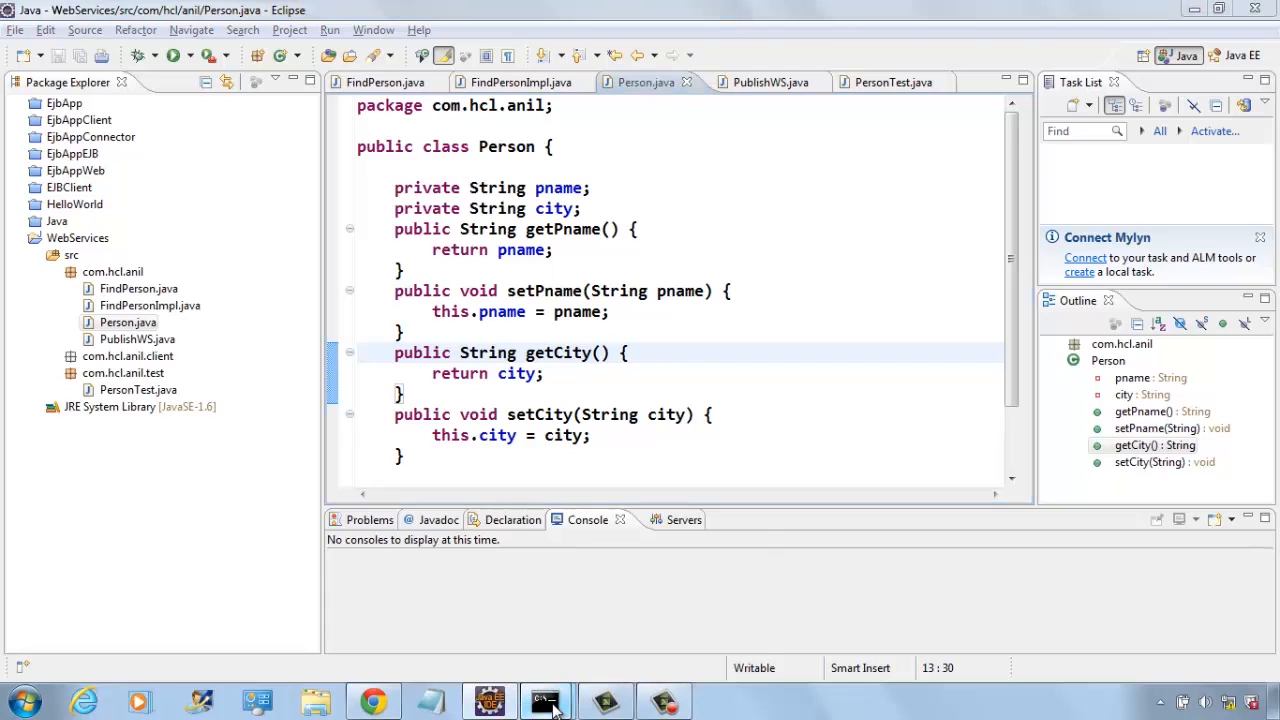
mouse_move(546, 700)
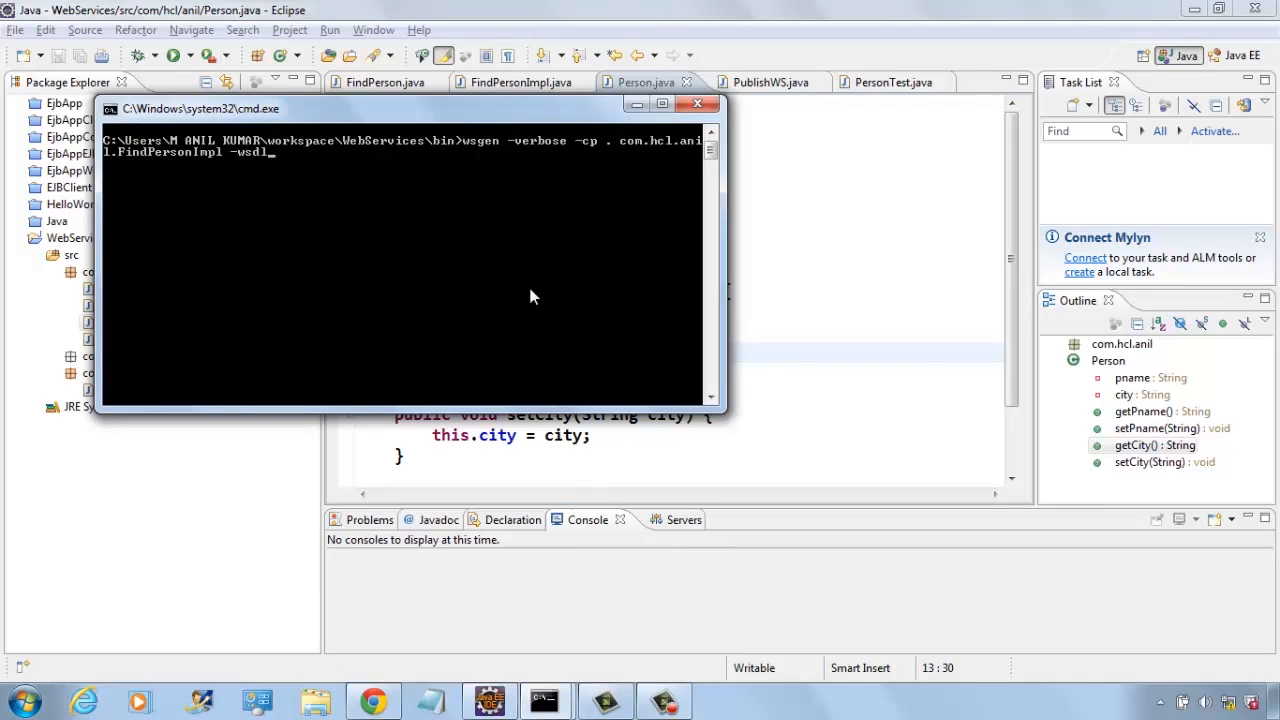
mouse_move(593, 157)
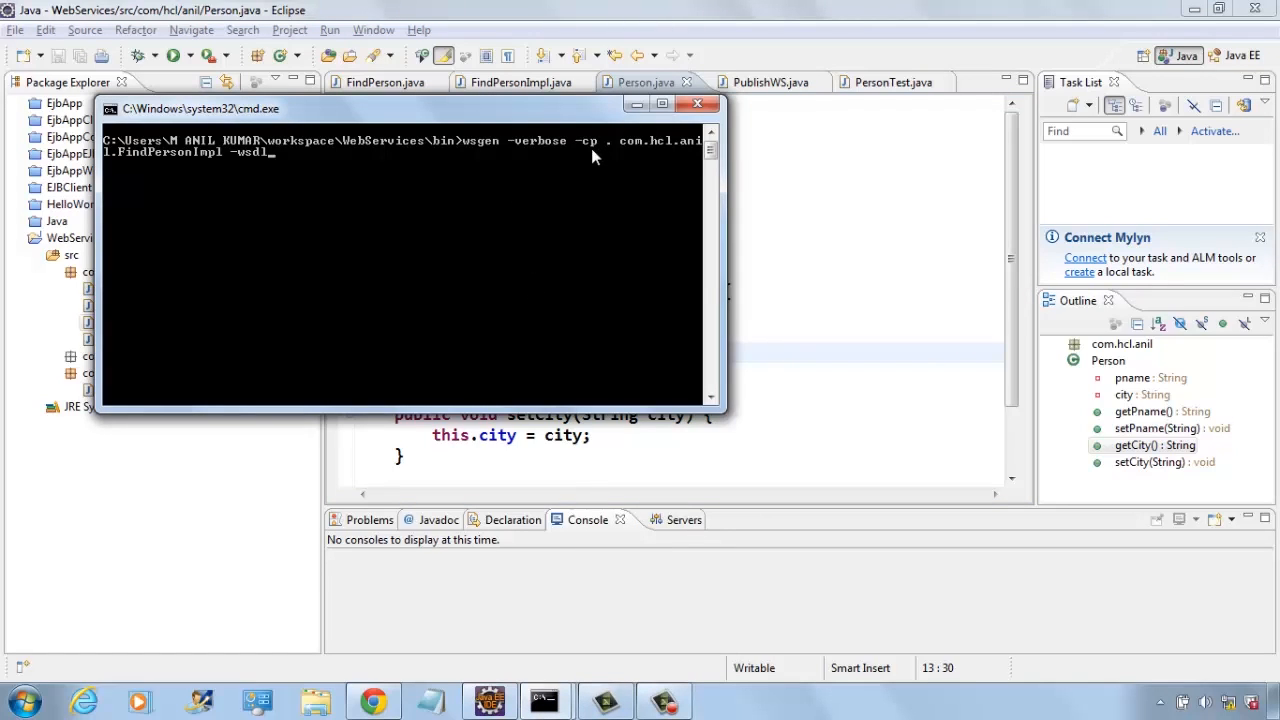
mouse_move(545, 155)
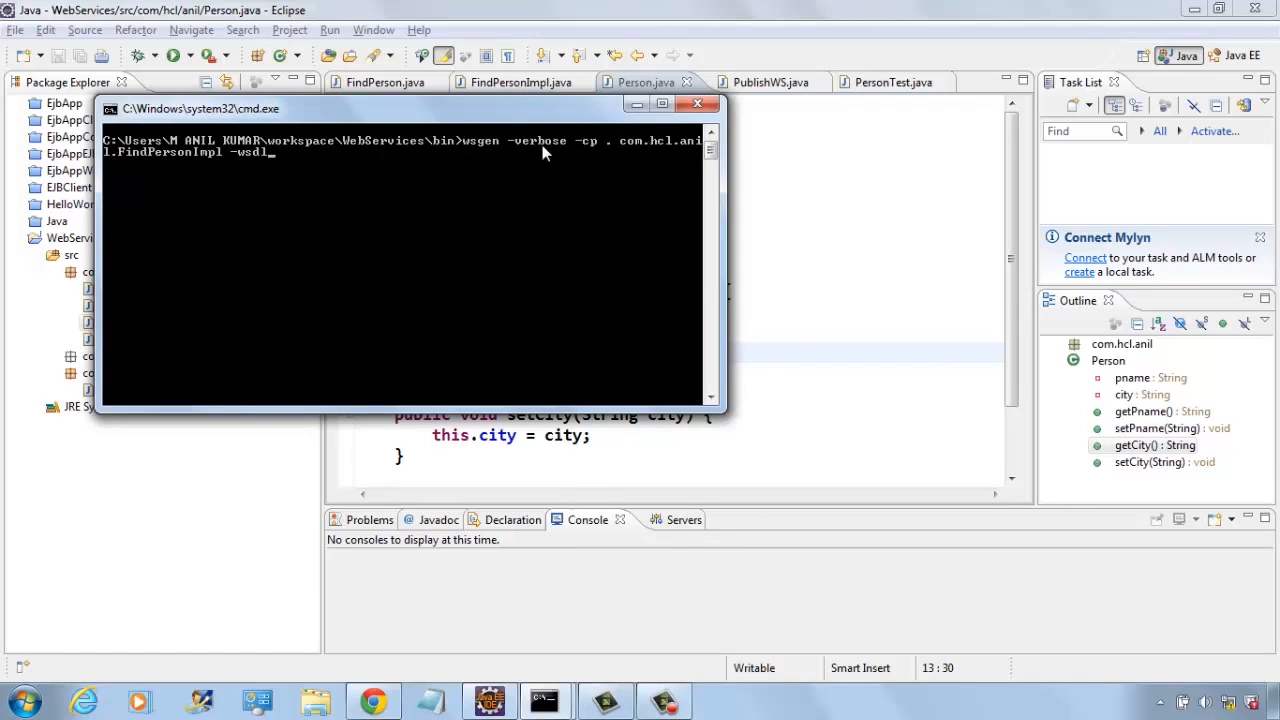
mouse_move(600, 155)
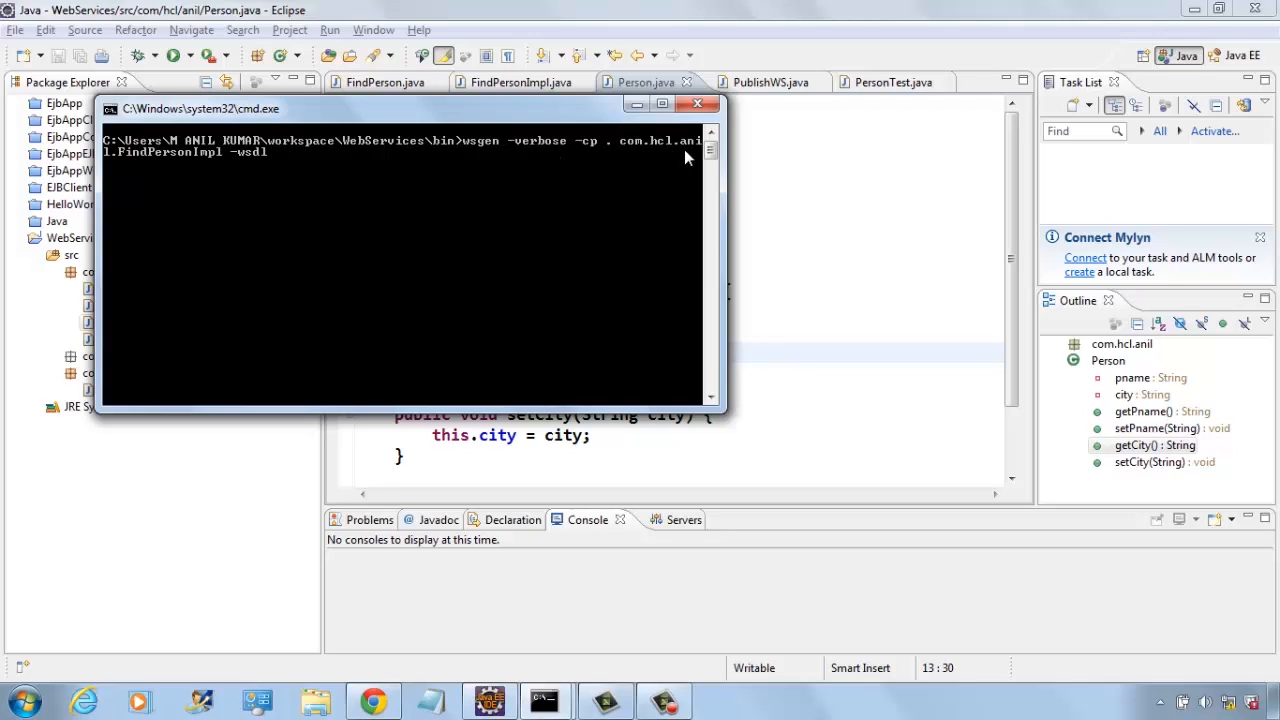
mouse_move(200, 163)
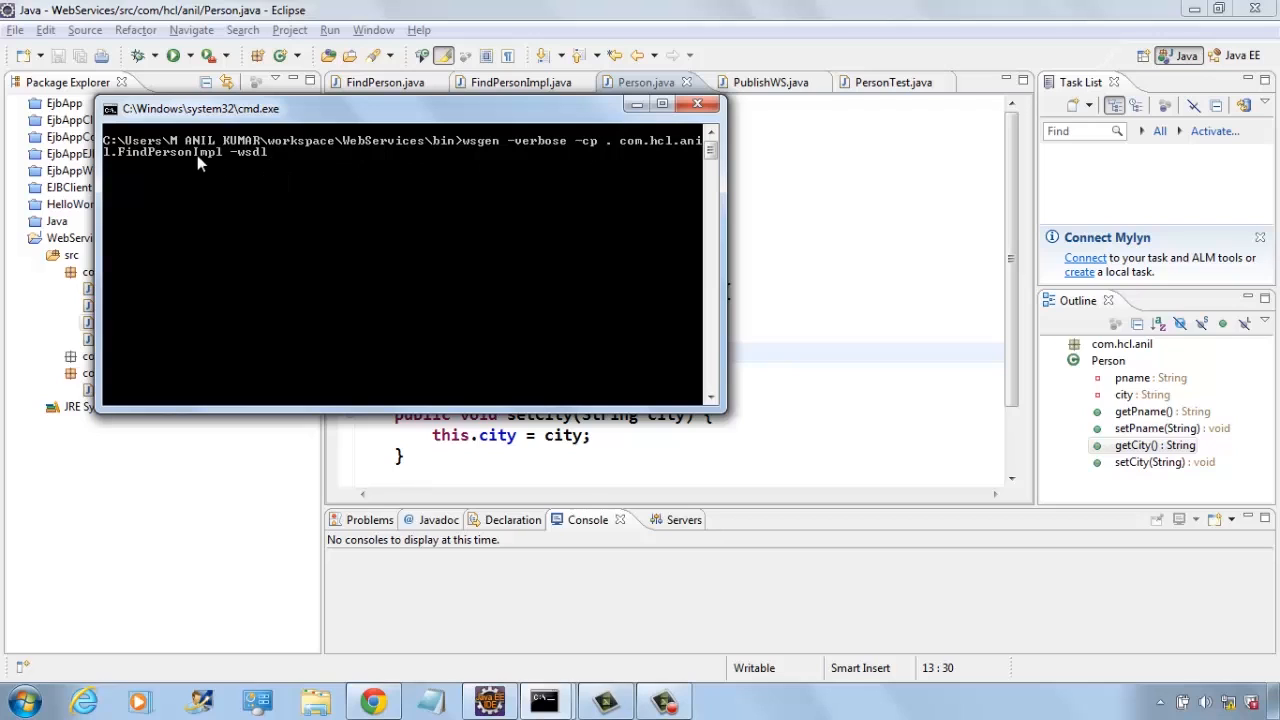
mouse_move(305, 158)
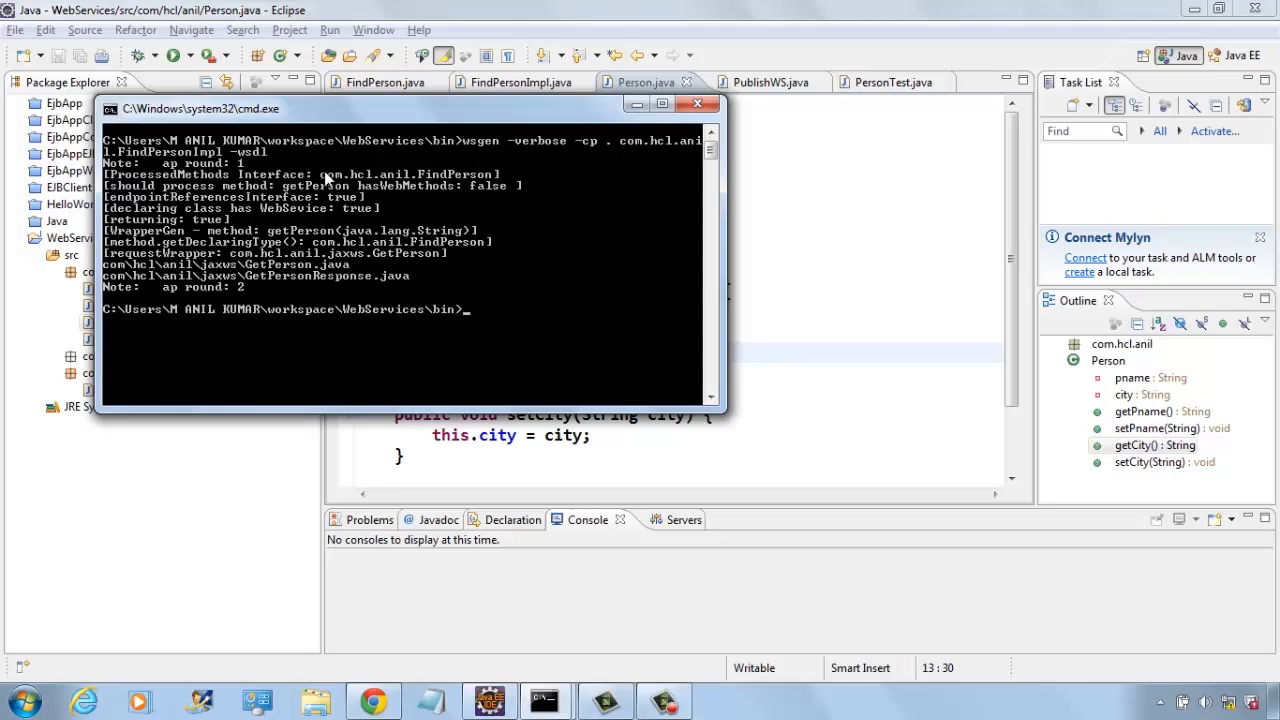
mouse_move(300, 135)
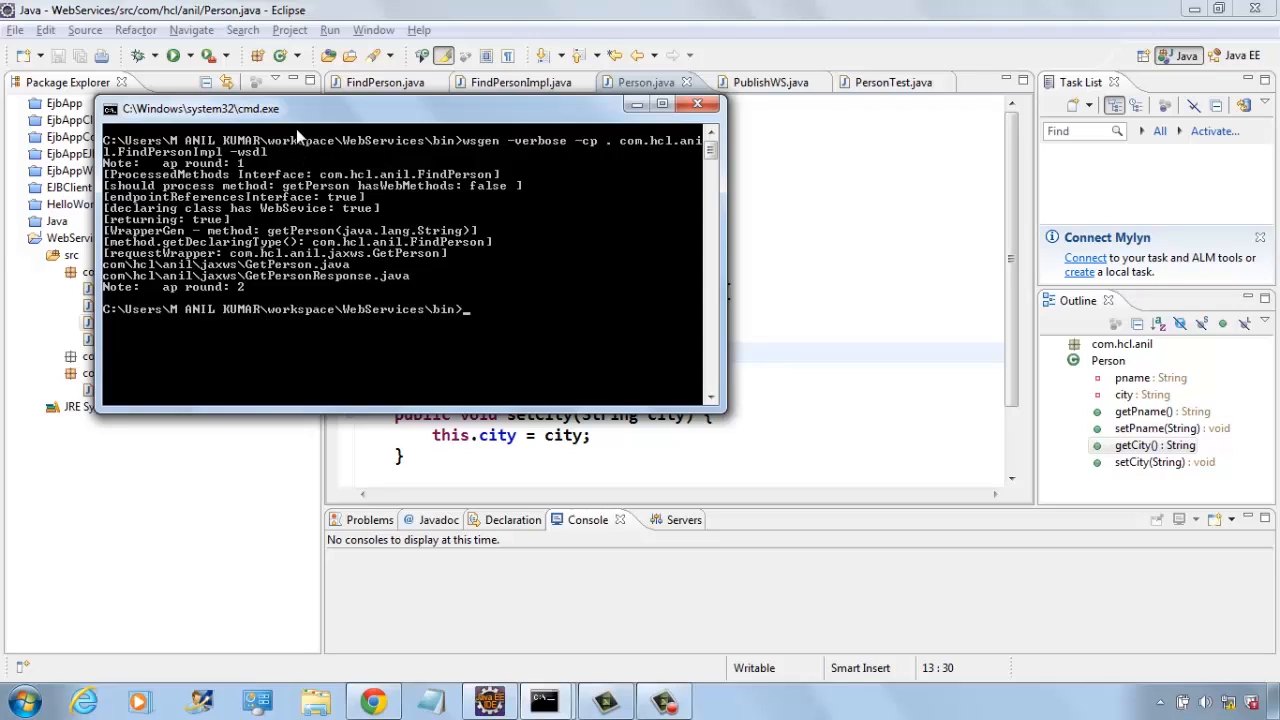
mouse_move(283, 227)
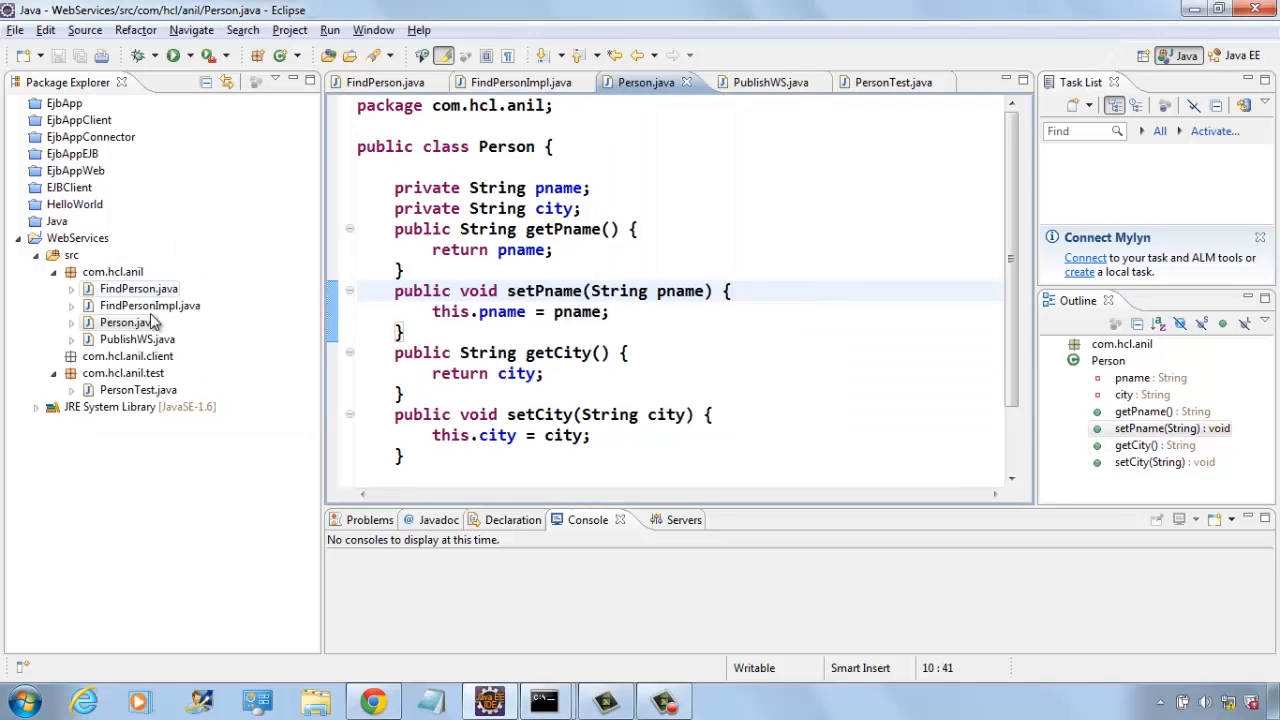
- Bring the Person class back into the Eclipse editor
click(759, 82)
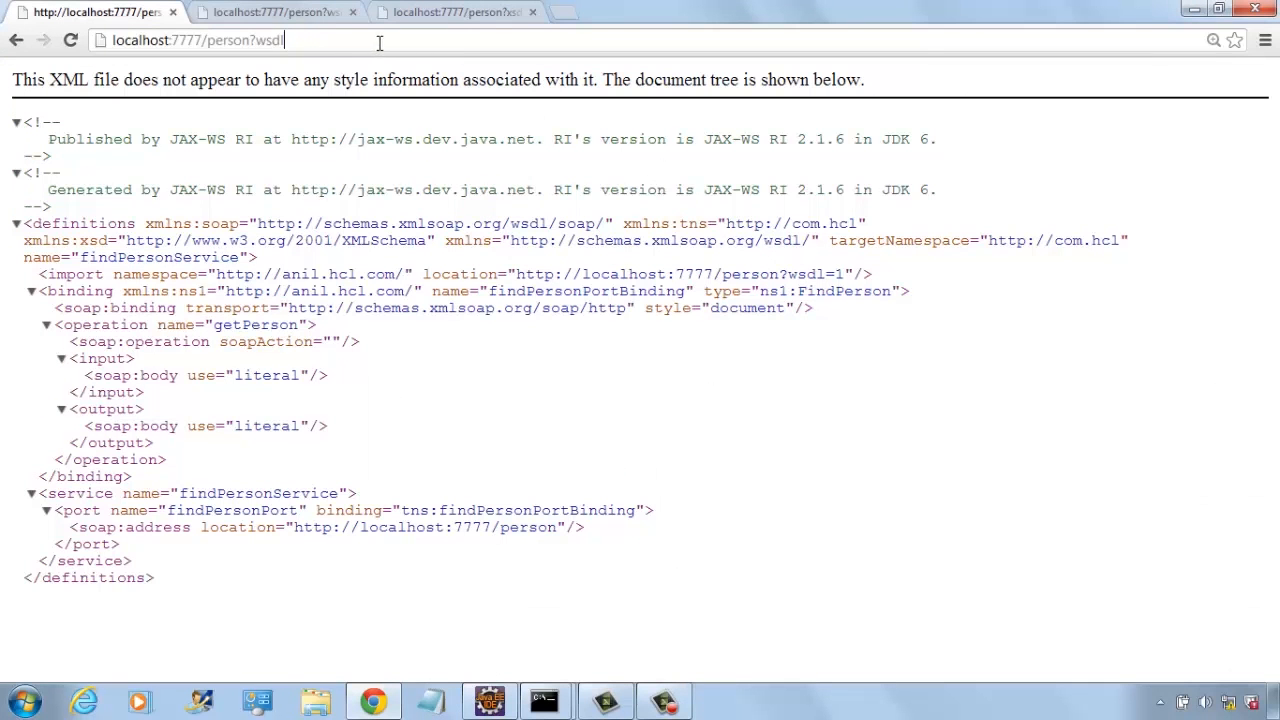
mouse_move(183, 462)
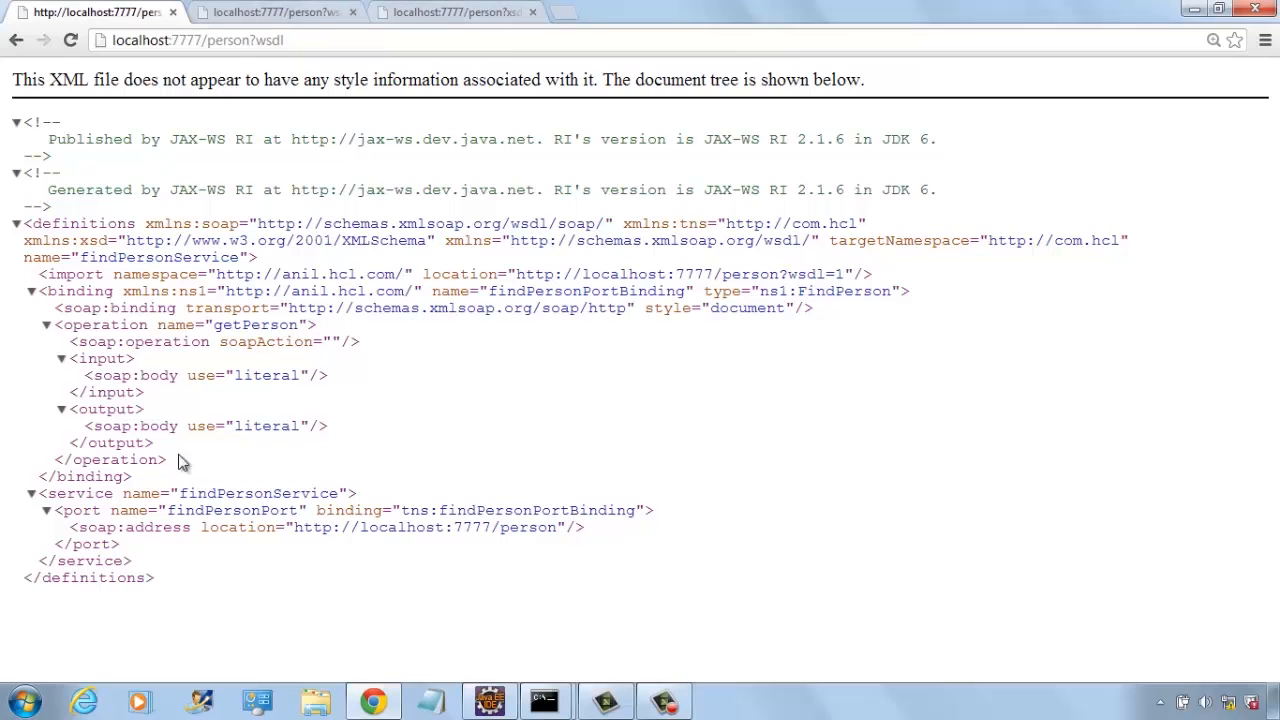
mouse_move(222, 169)
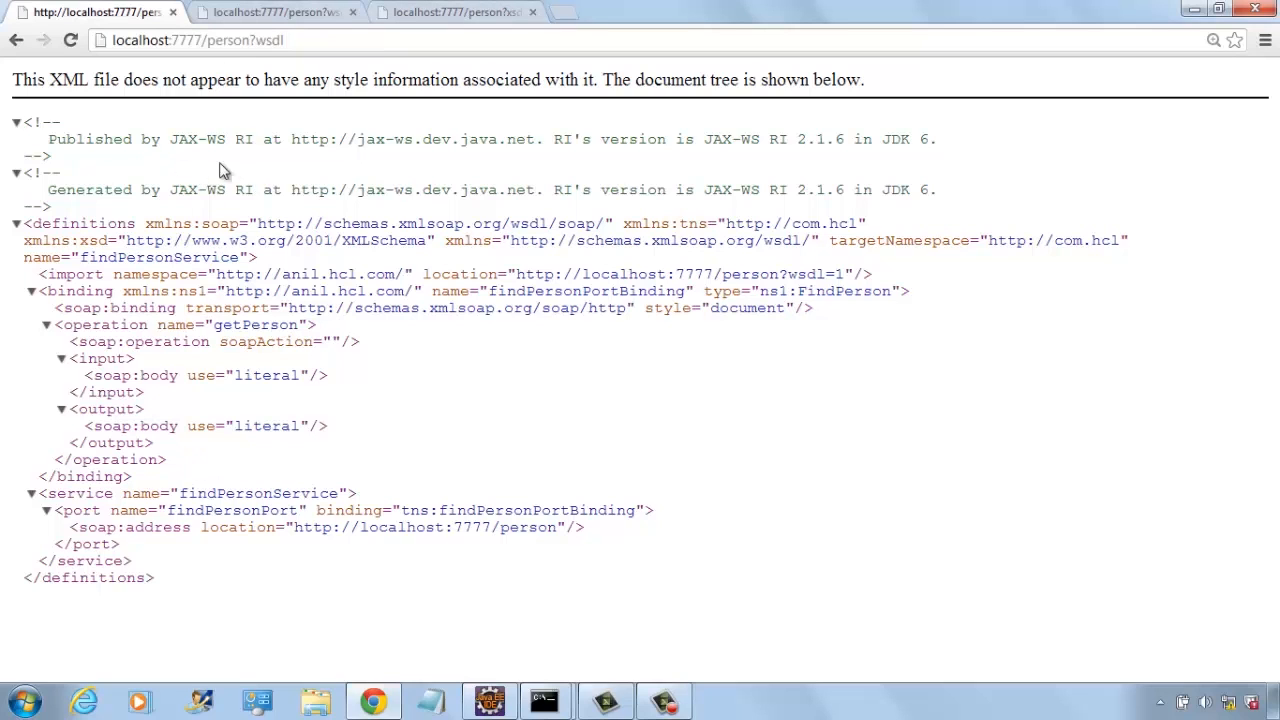
- Browse the imported ?wsdl=1 document and the ?xsd=1 person schema at localhost:7777
click(275, 11)
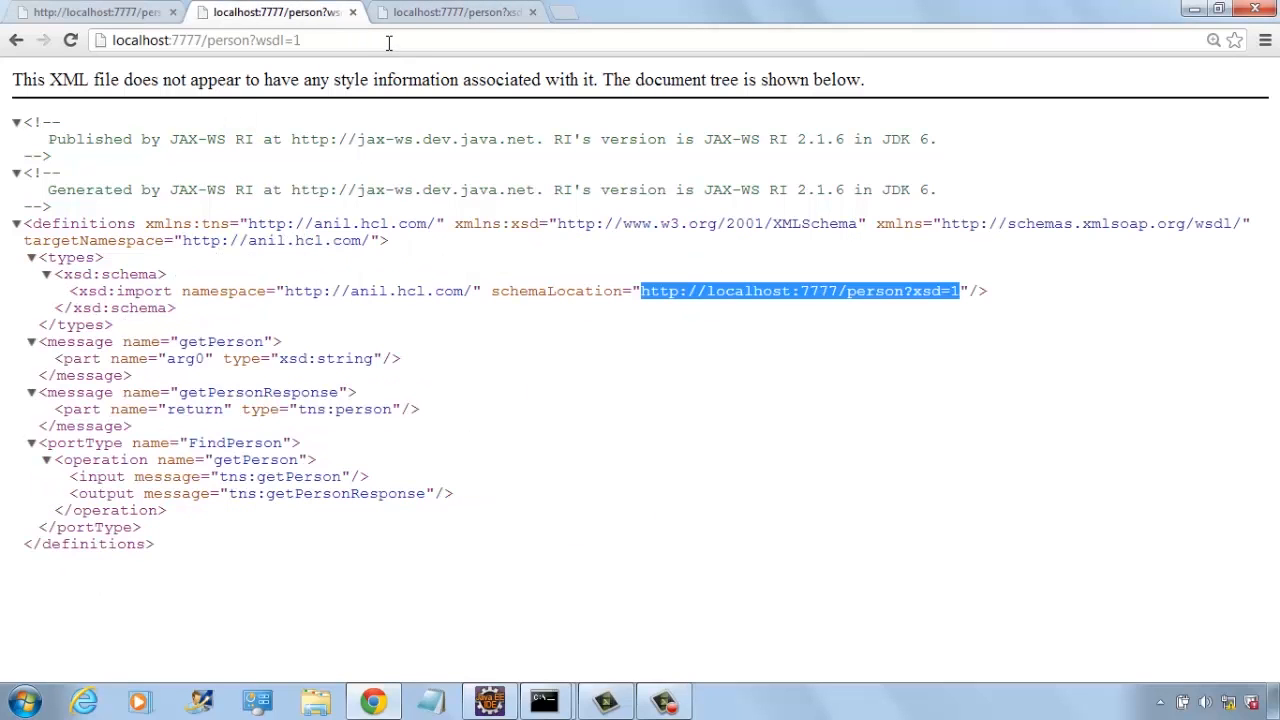
click(798, 291)
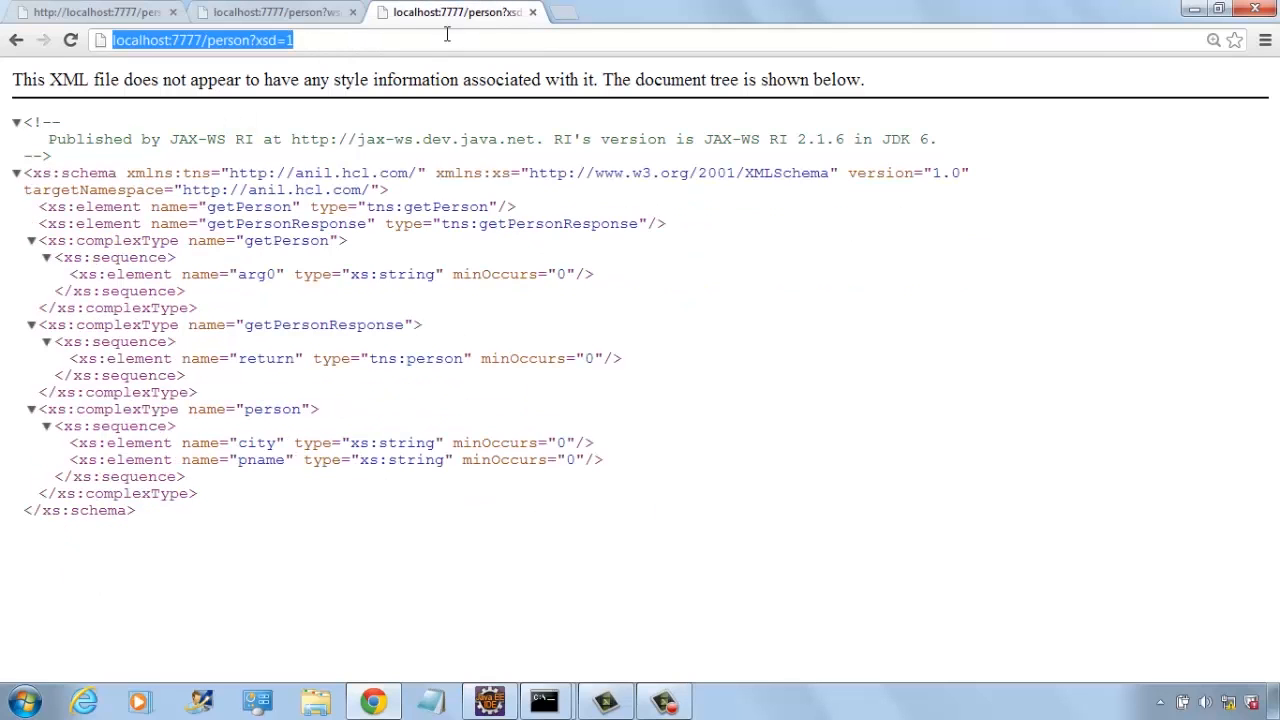
click(275, 12)
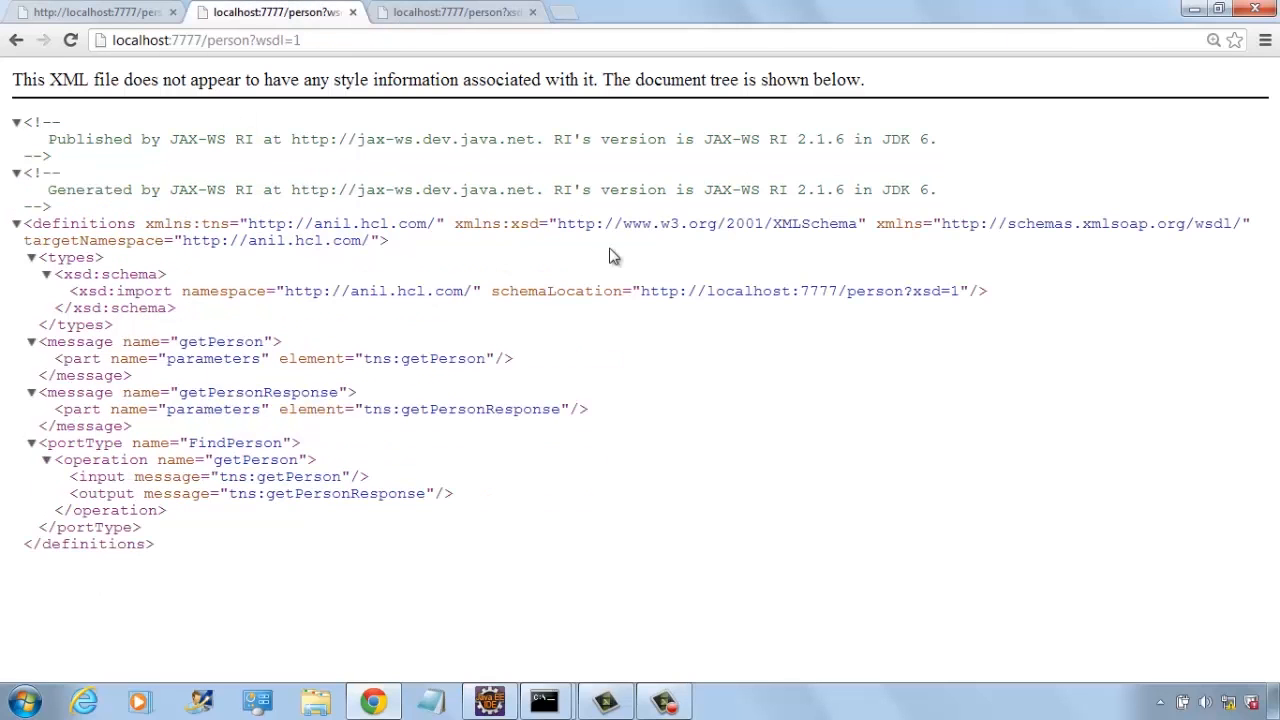
click(489, 700)
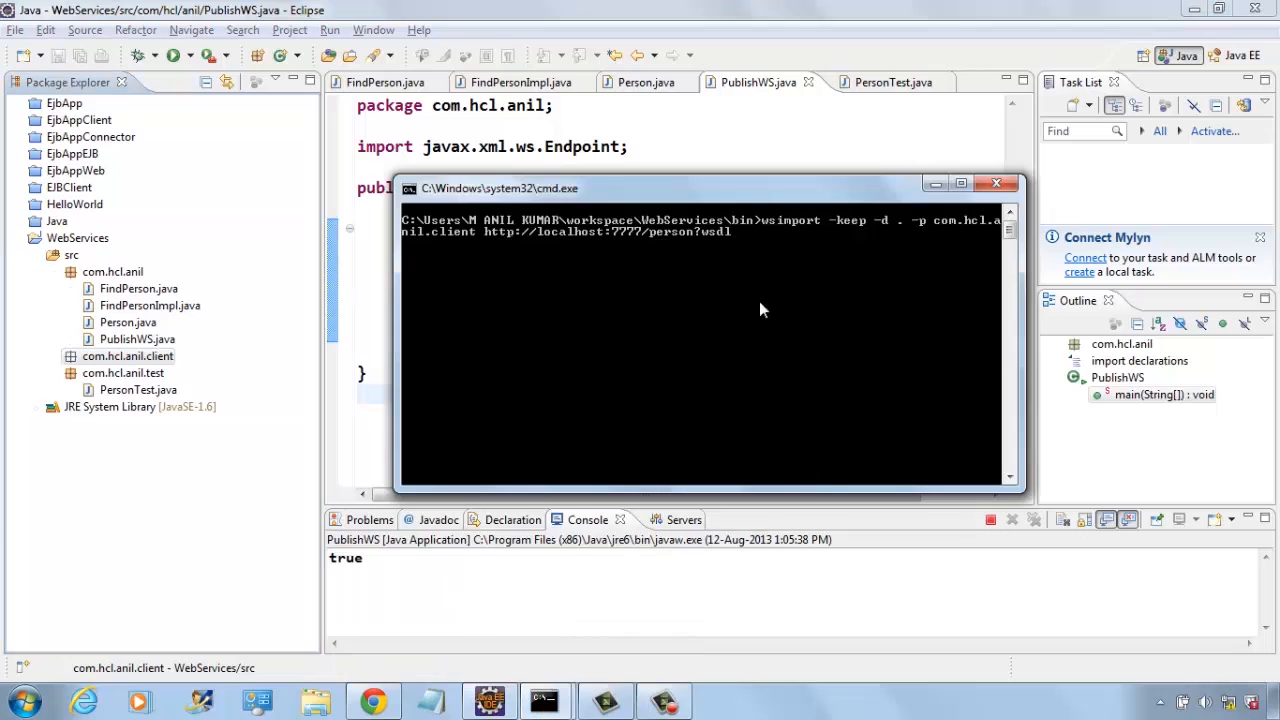
mouse_move(940, 230)
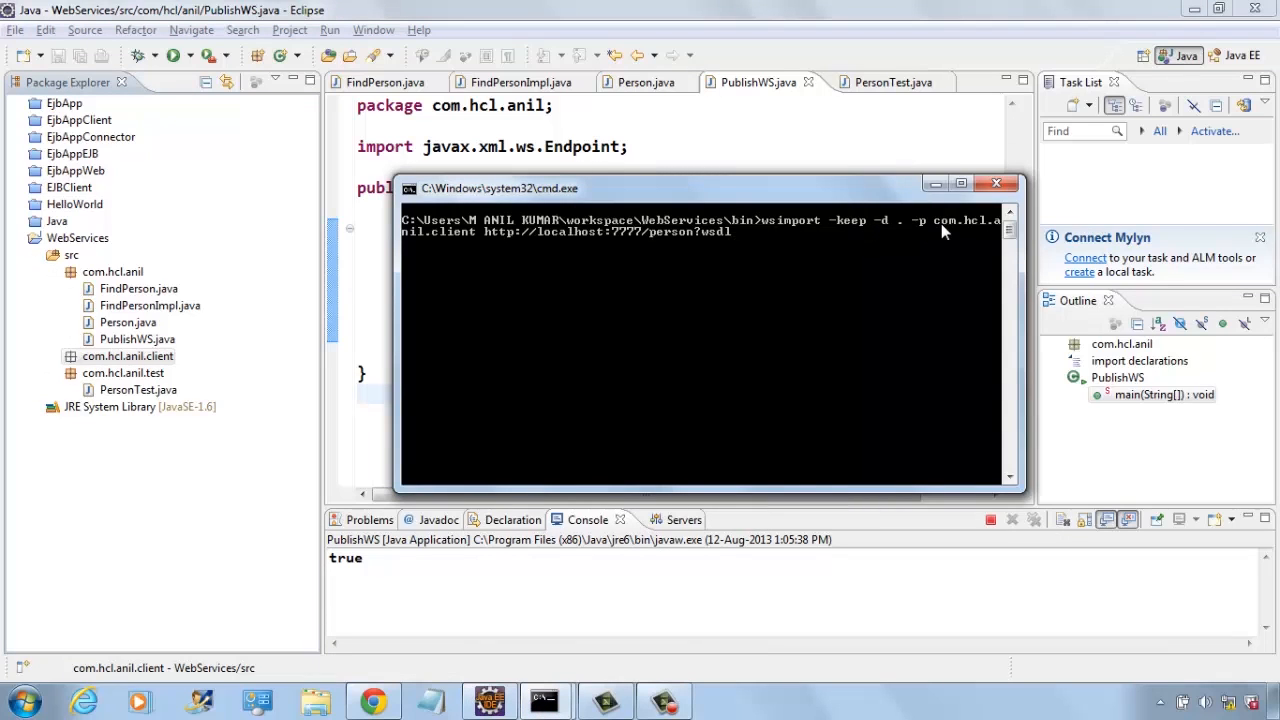
mouse_move(938, 230)
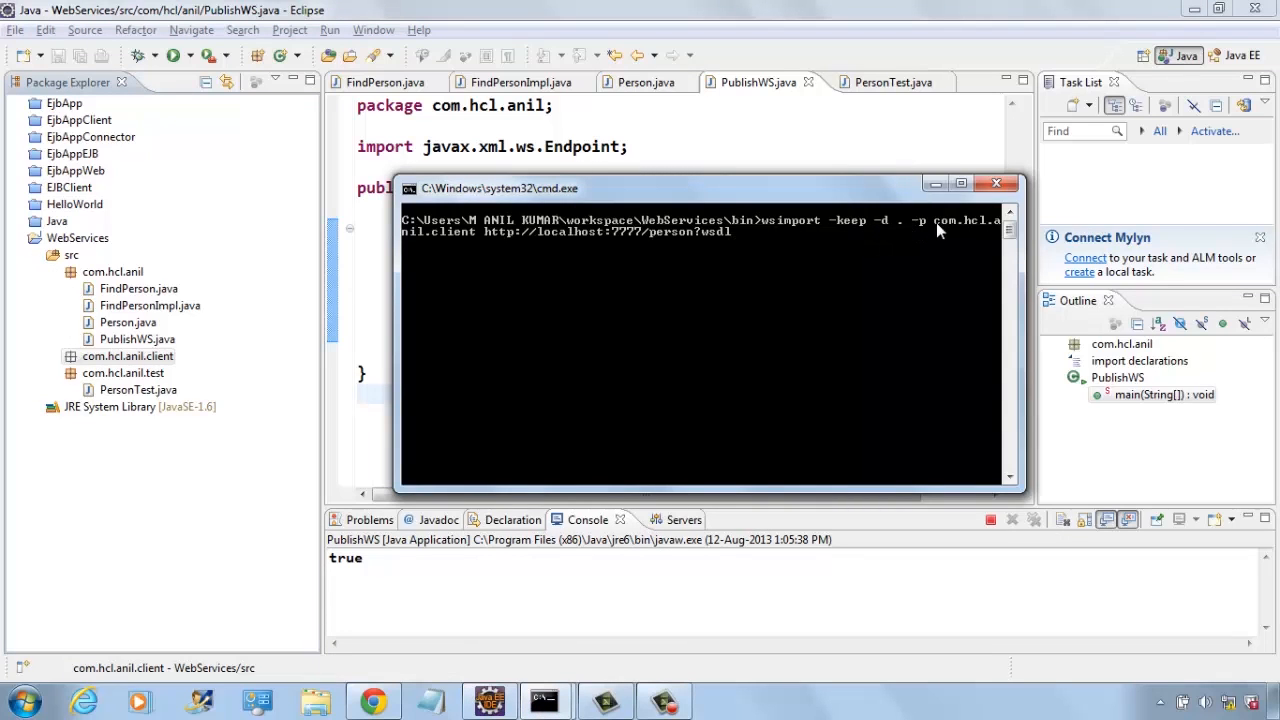
mouse_move(988, 234)
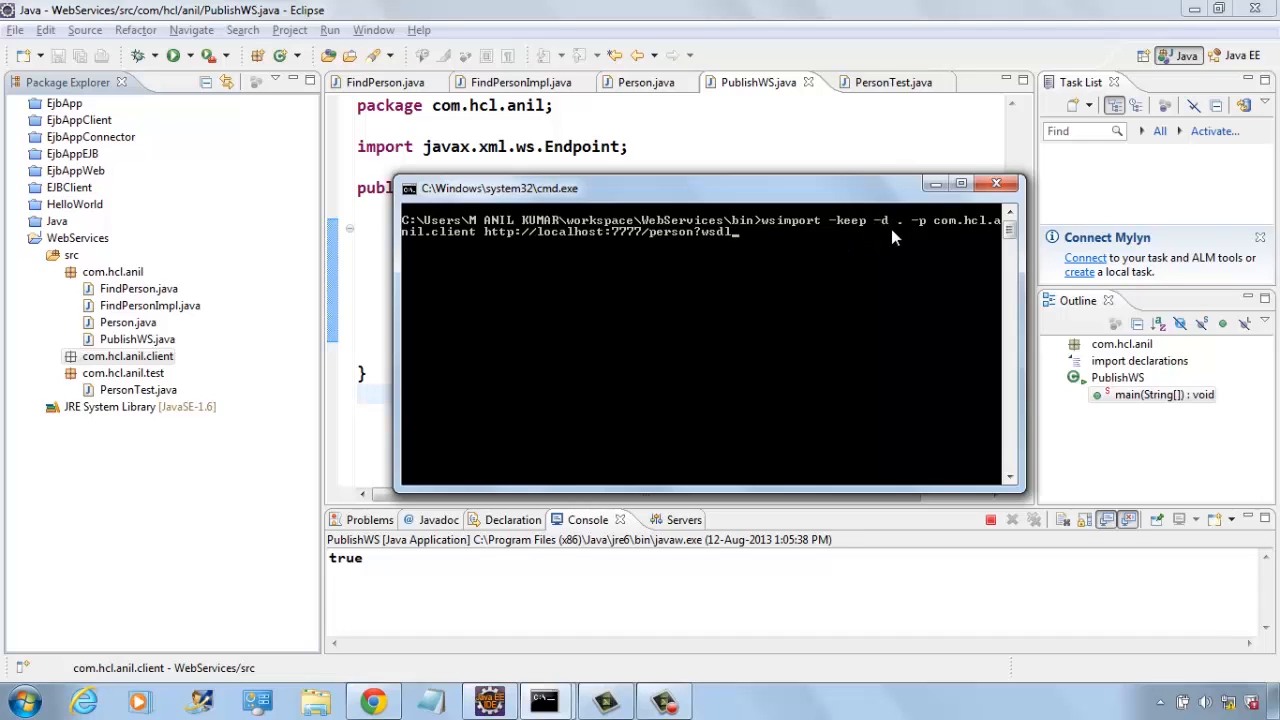
mouse_move(853, 245)
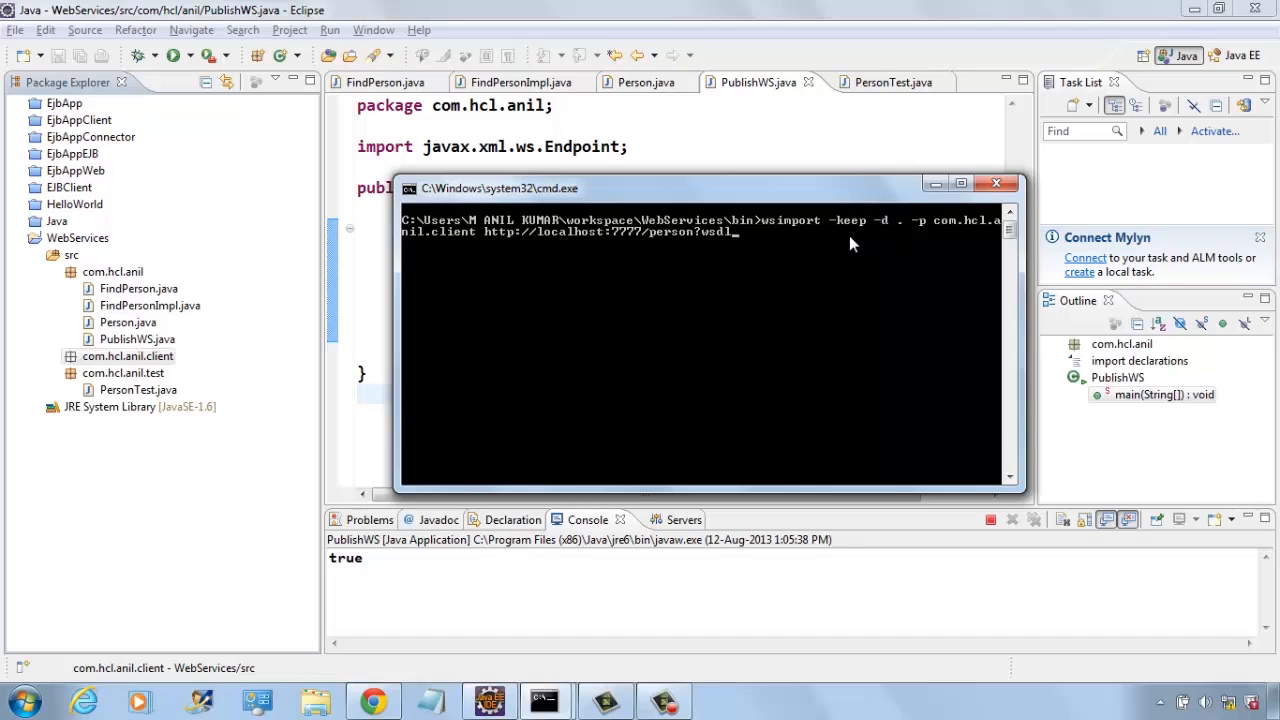
mouse_move(785, 256)
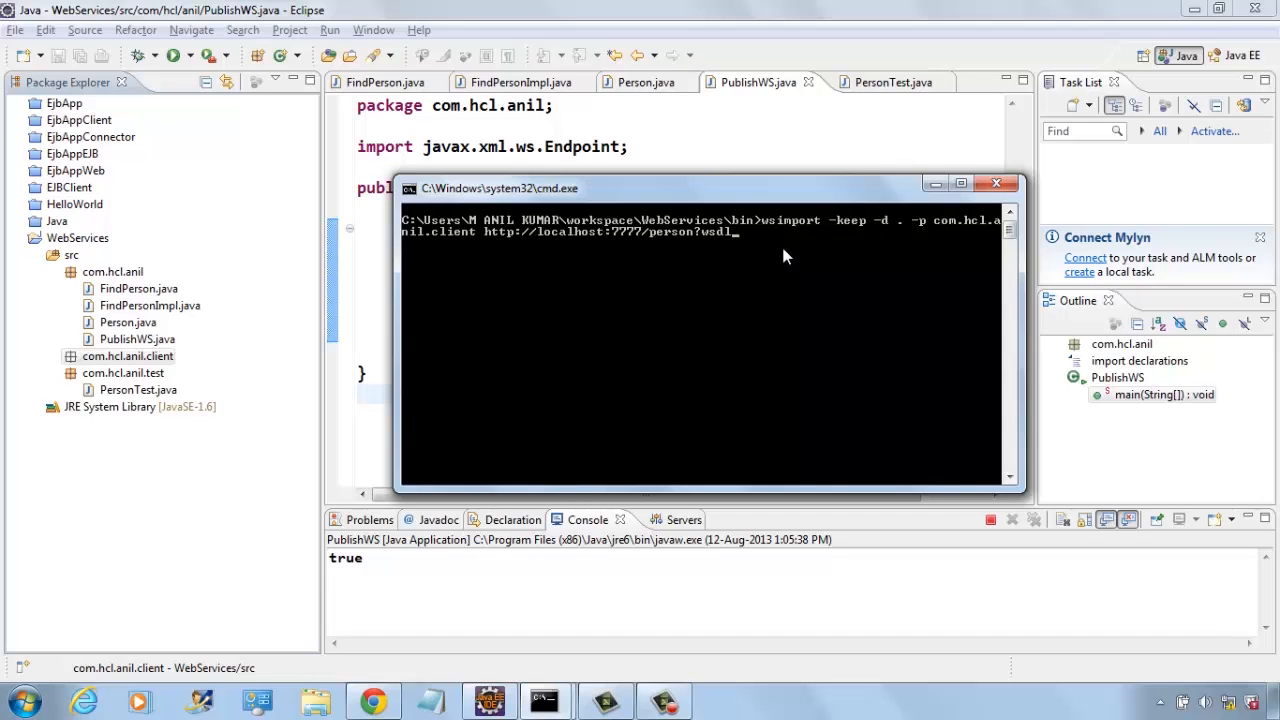
mouse_move(697, 251)
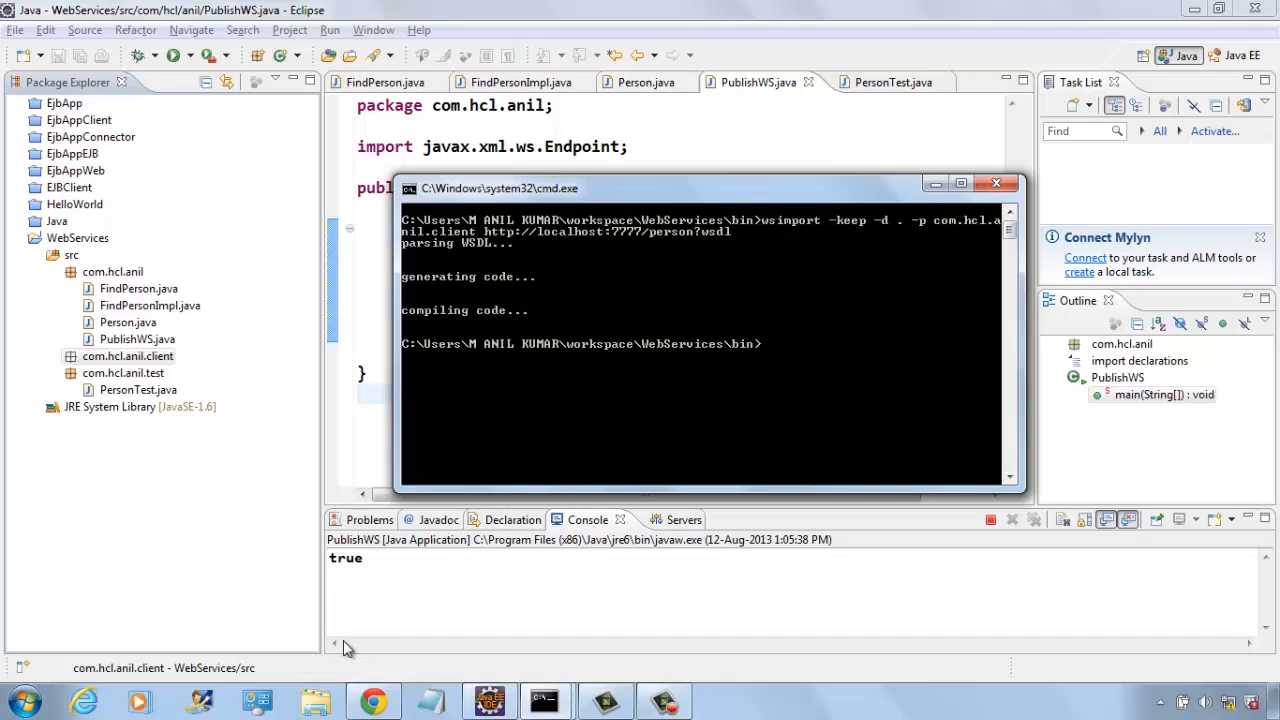
- Show the WebServices project folder in System Explorer
right_click(77, 237)
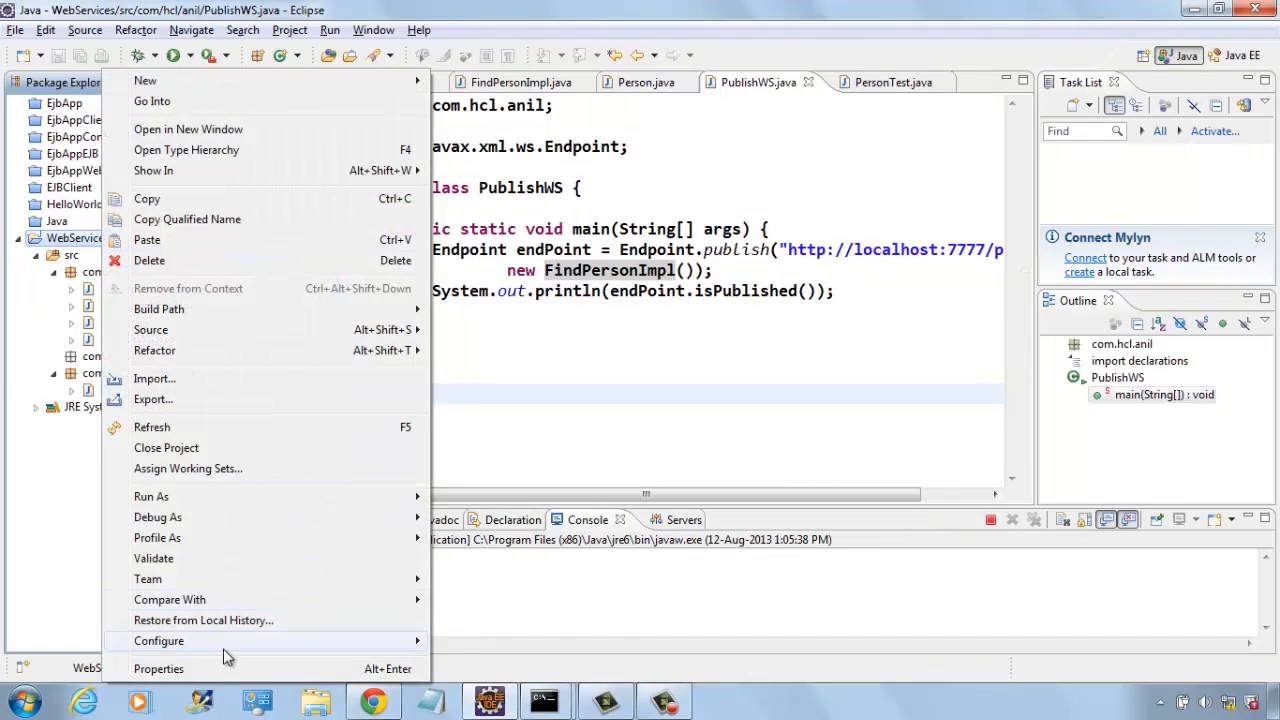
click(158, 668)
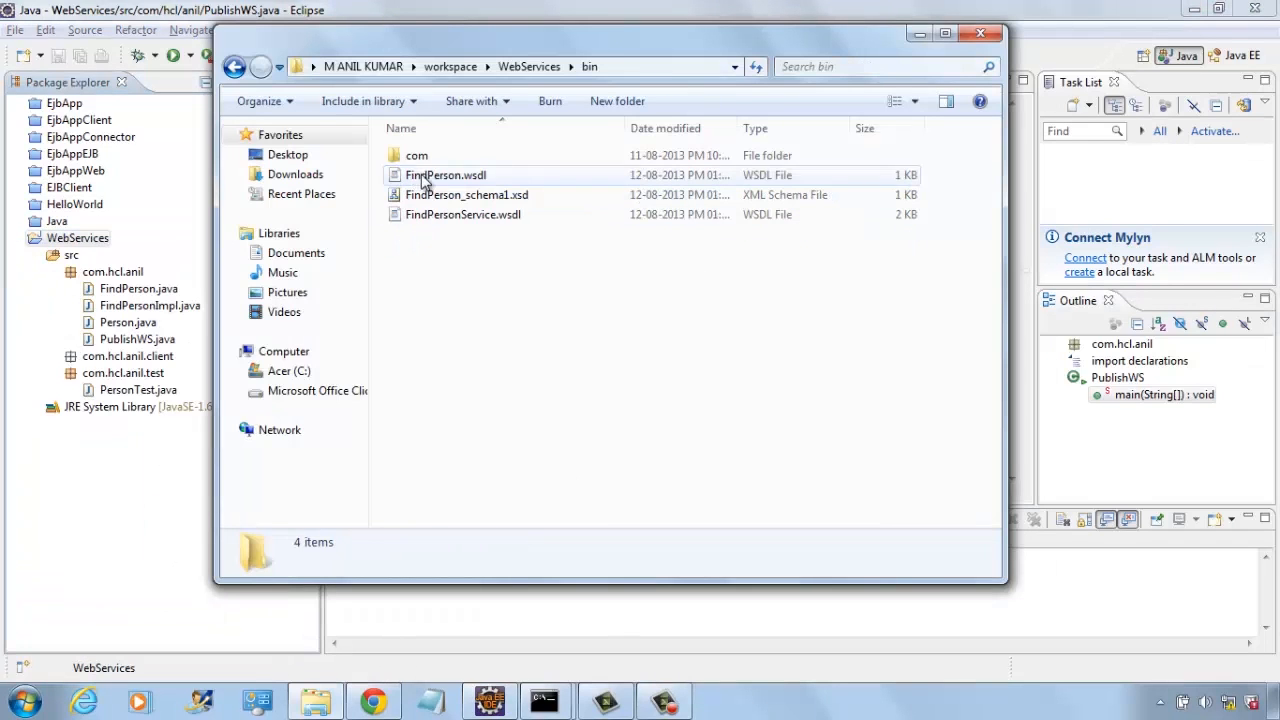
- Open the bin client folder, delete its 14 generated files, and return to Eclipse
double_click(416, 155)
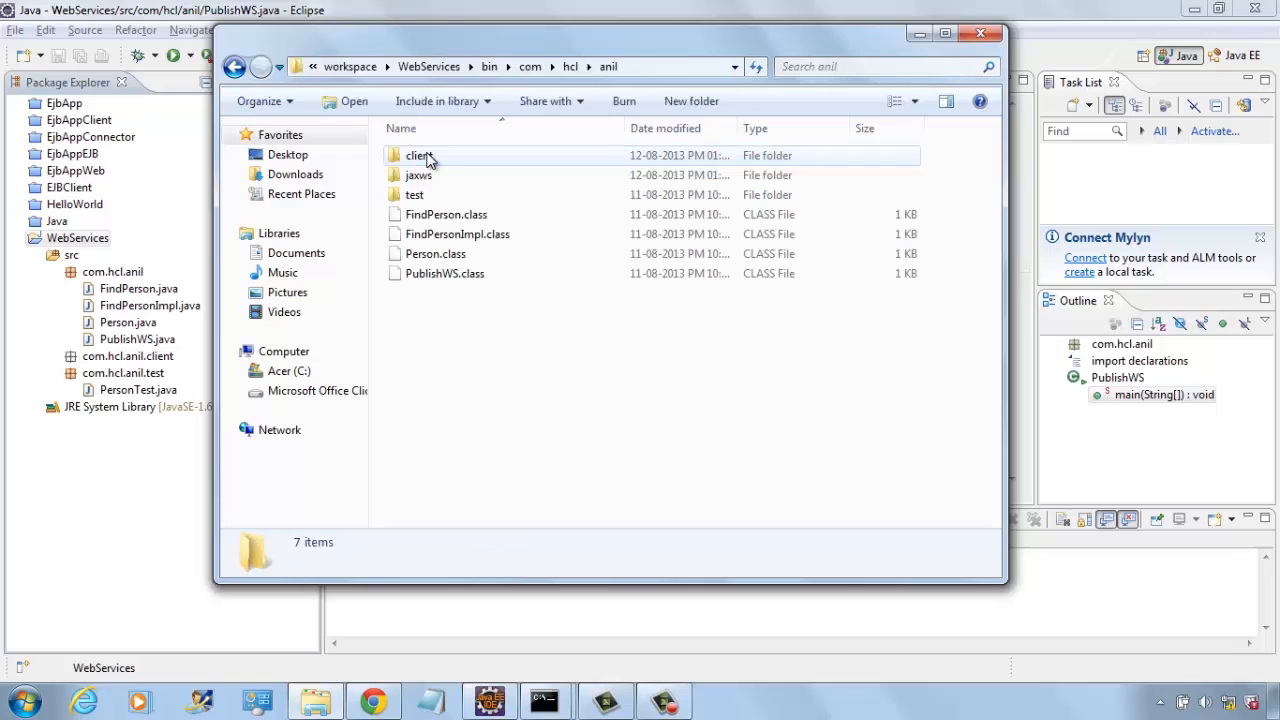
double_click(418, 155)
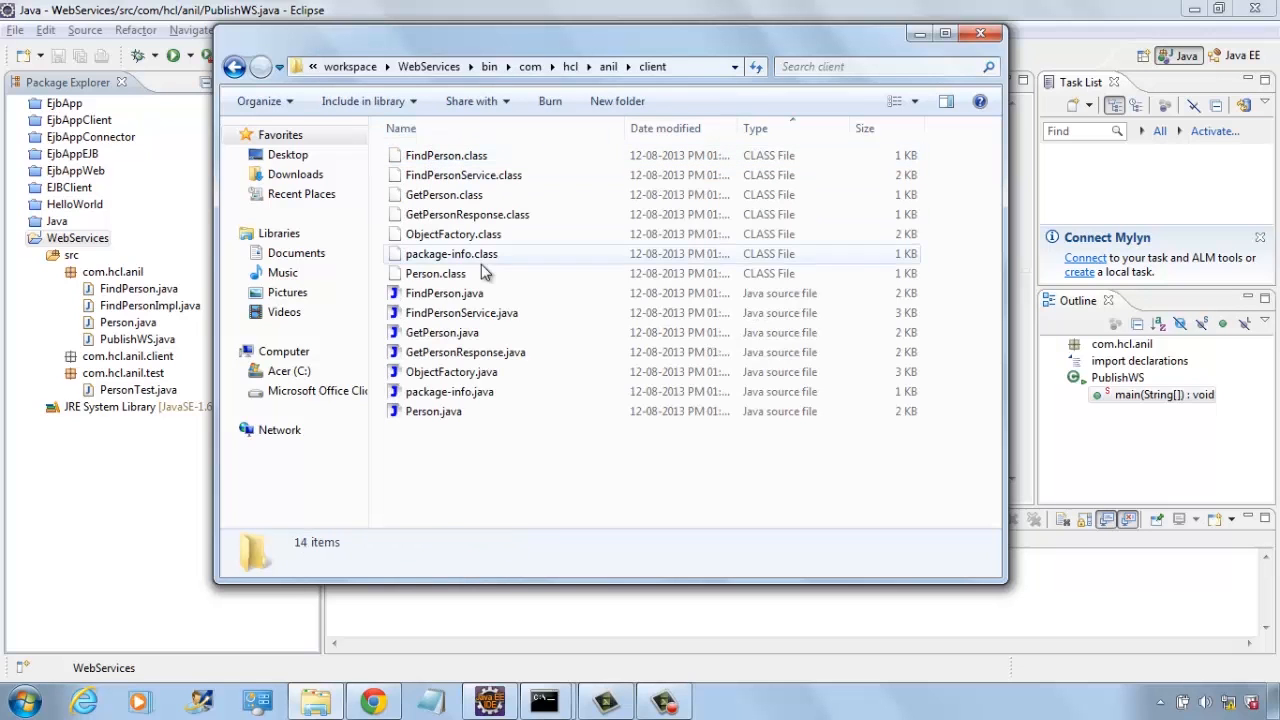
click(444, 293)
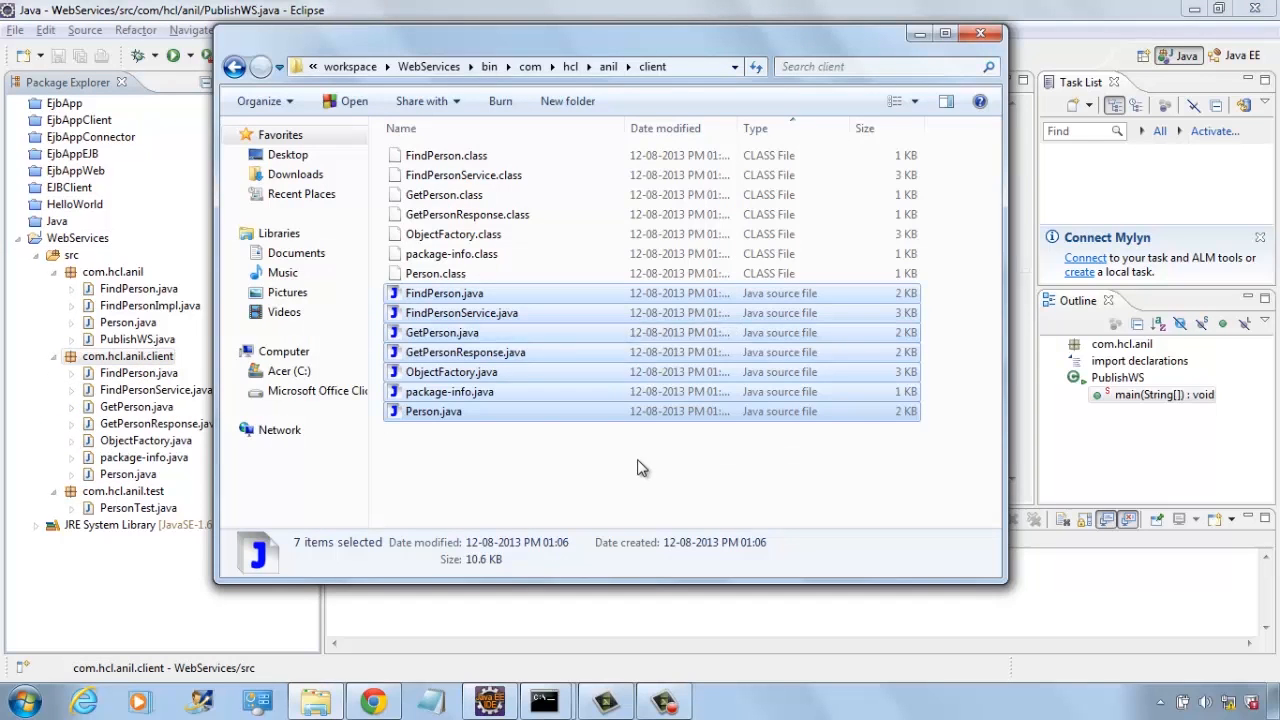
key(Delete)
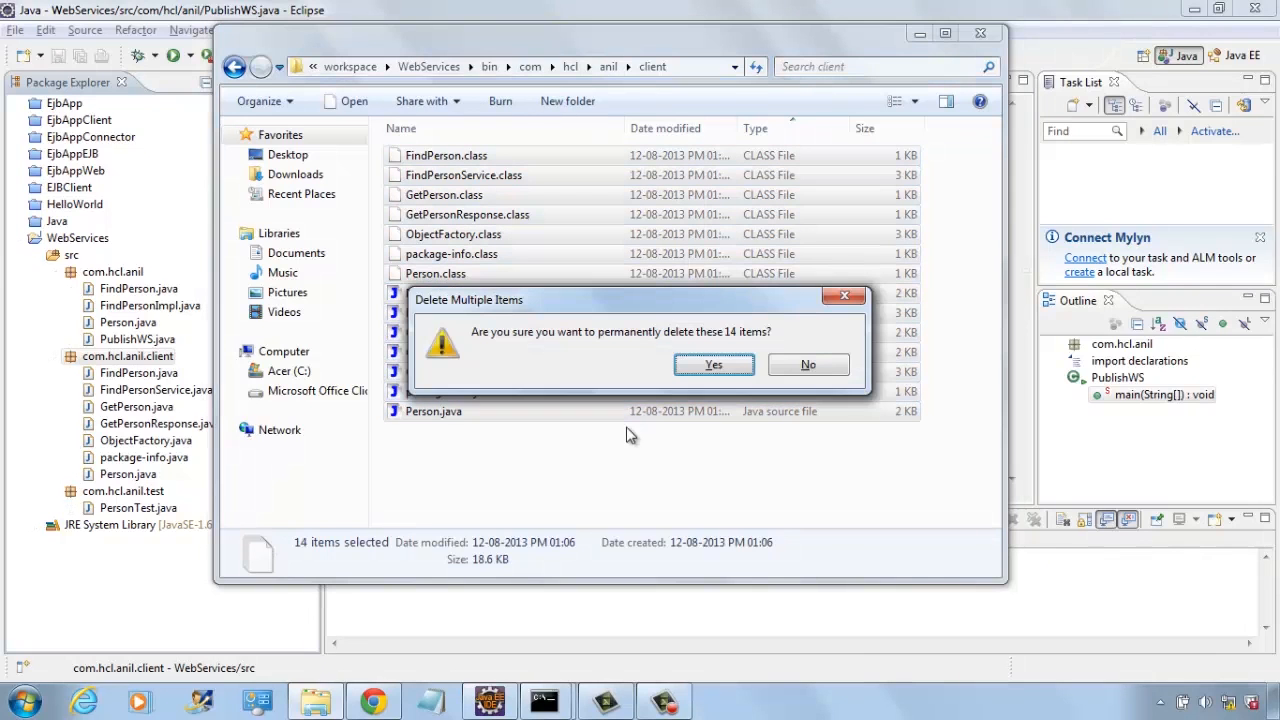
click(713, 364)
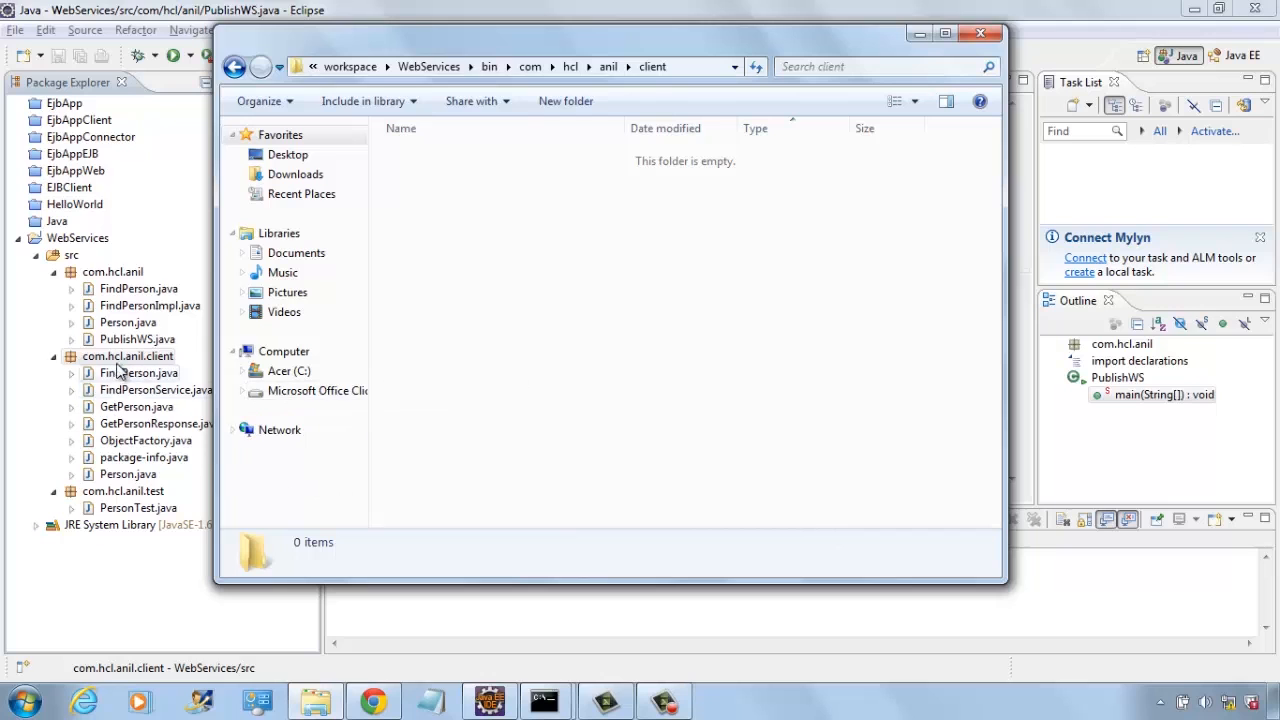
click(979, 33)
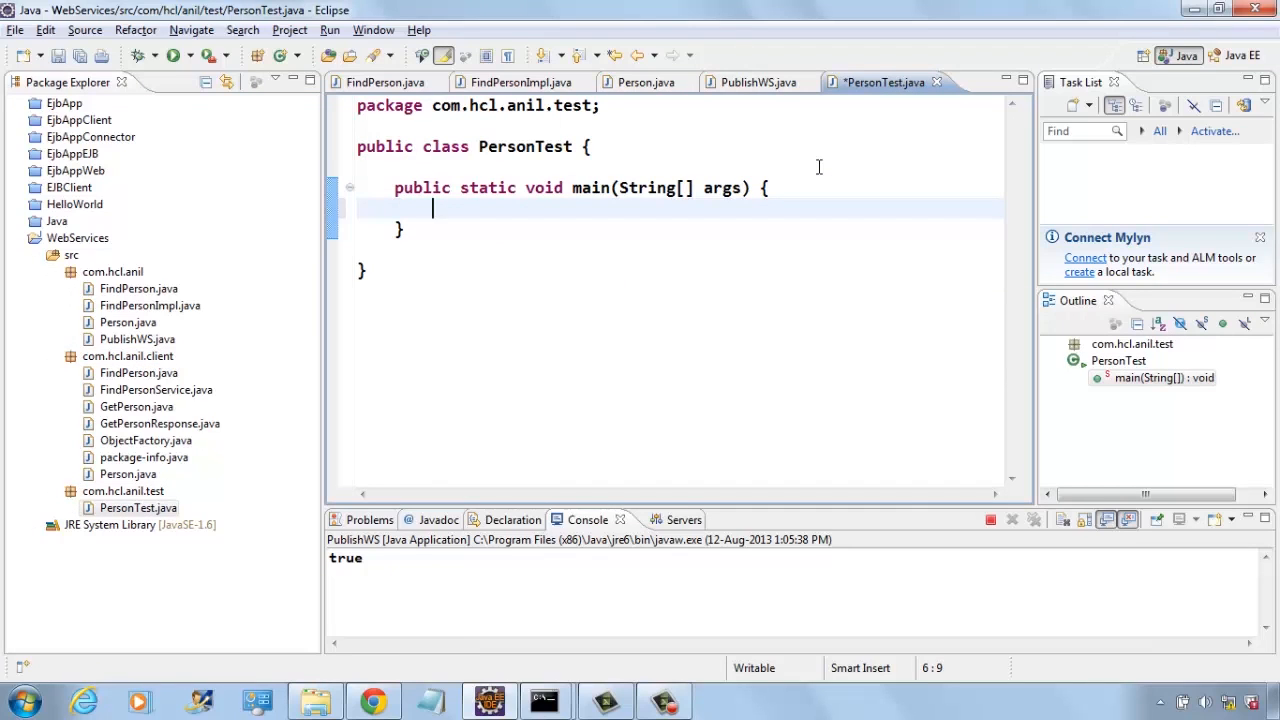
- Create FindPersonService and its getFindPersonPort() port in PersonTest, then clean the WebServices project
text(find)
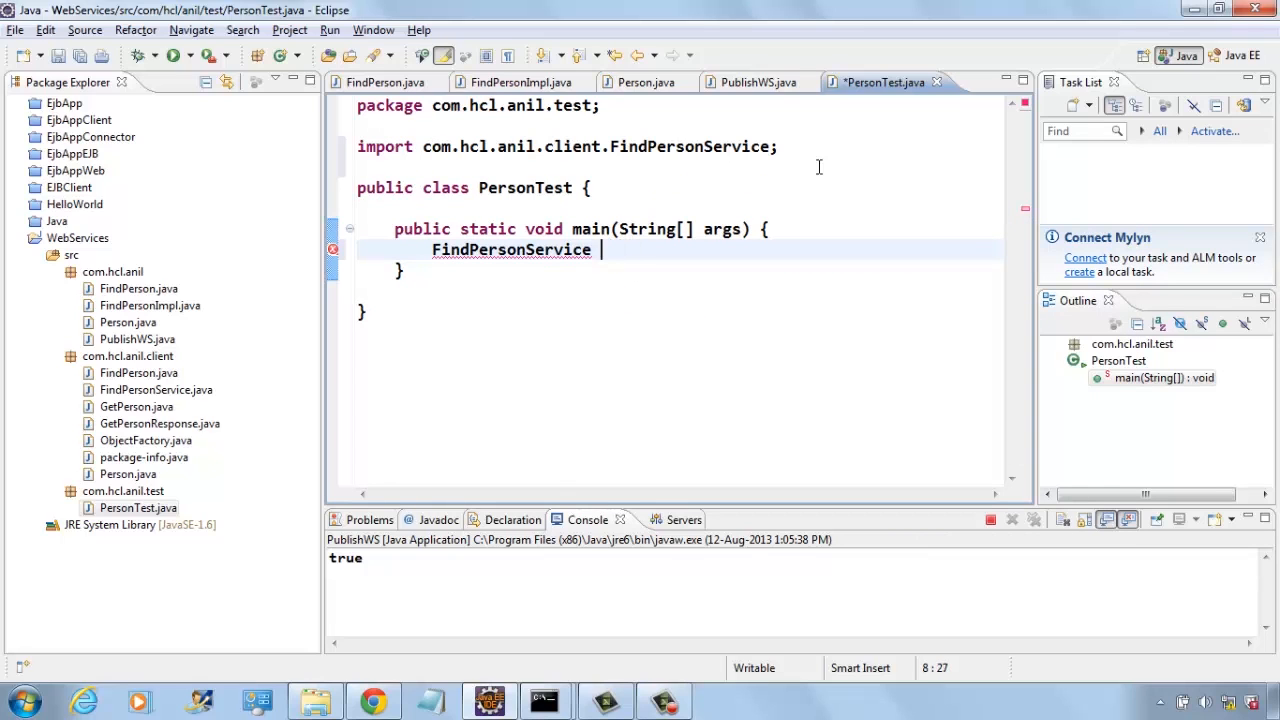
text(fpService = new FindPersonService();)
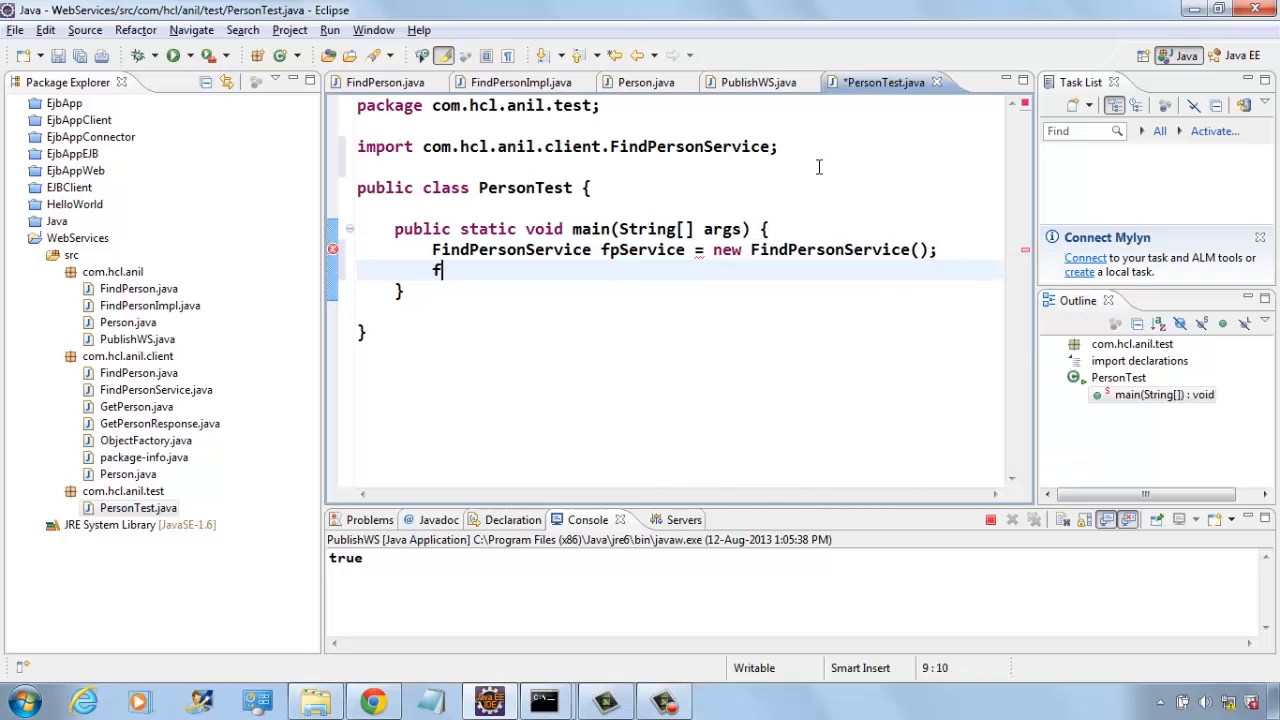
text(pService)
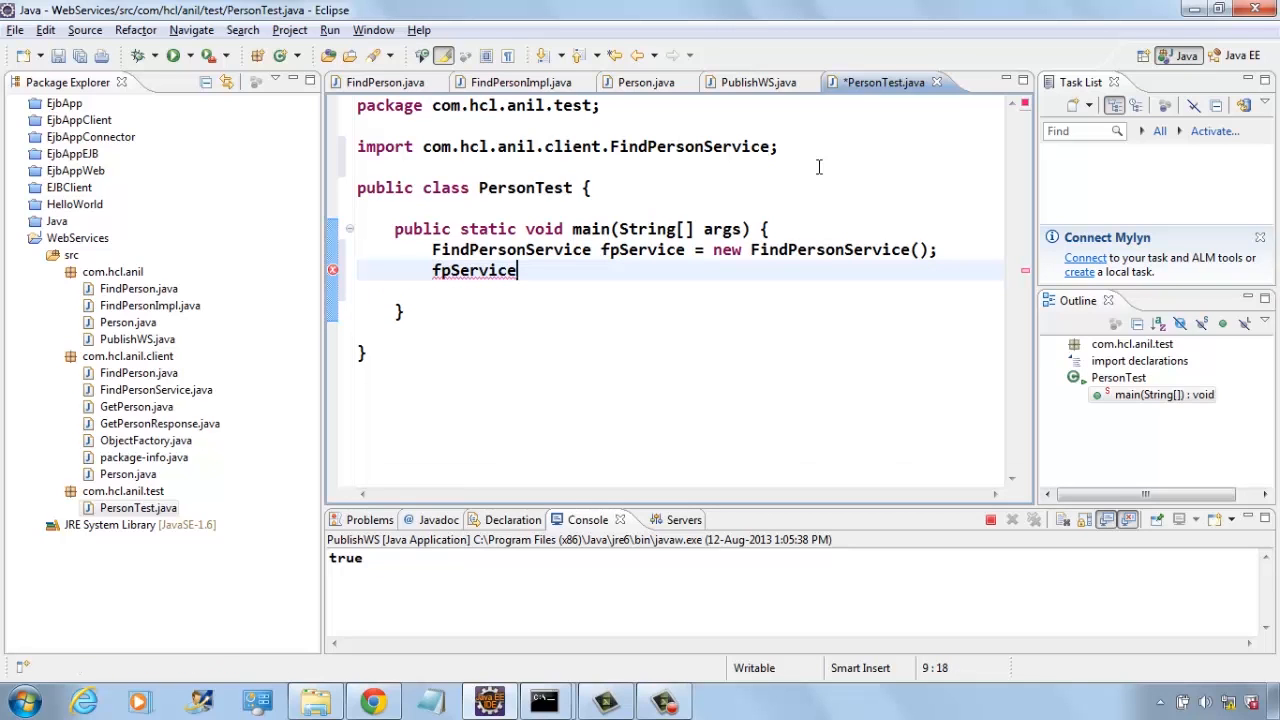
text(.getFindPersonPort();)
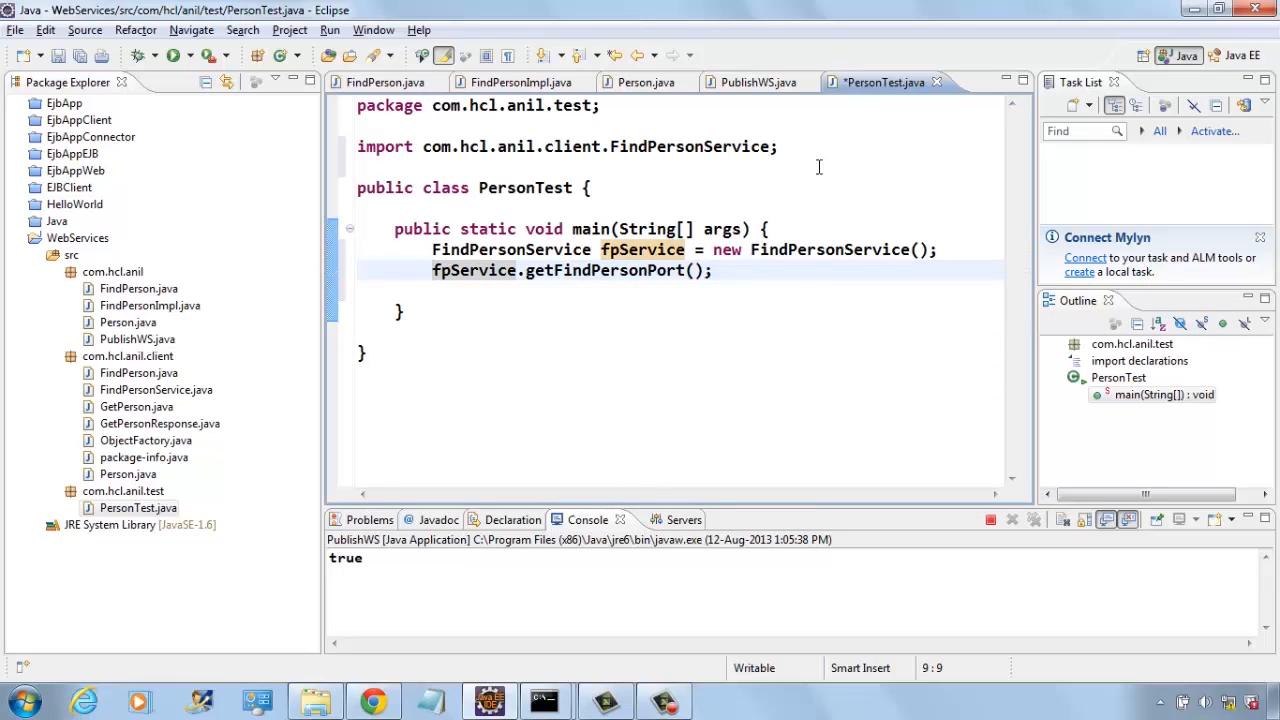
text(FindPerson)
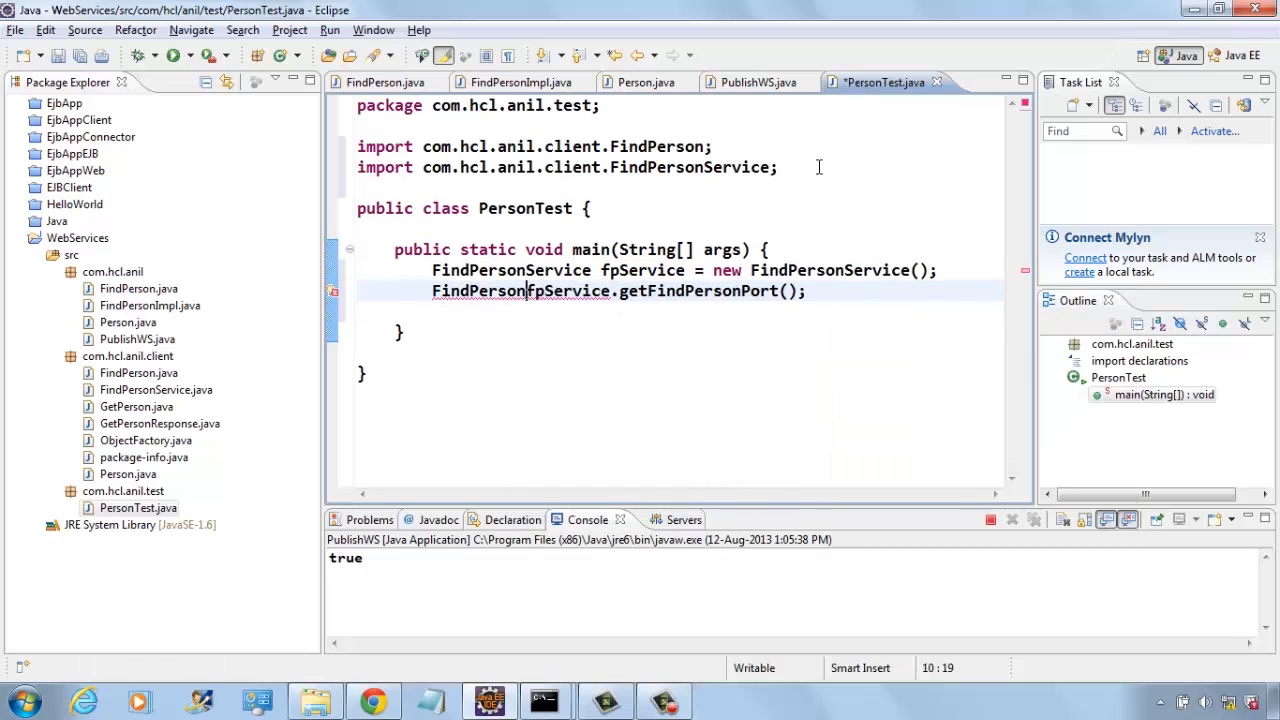
text(findPerson =)
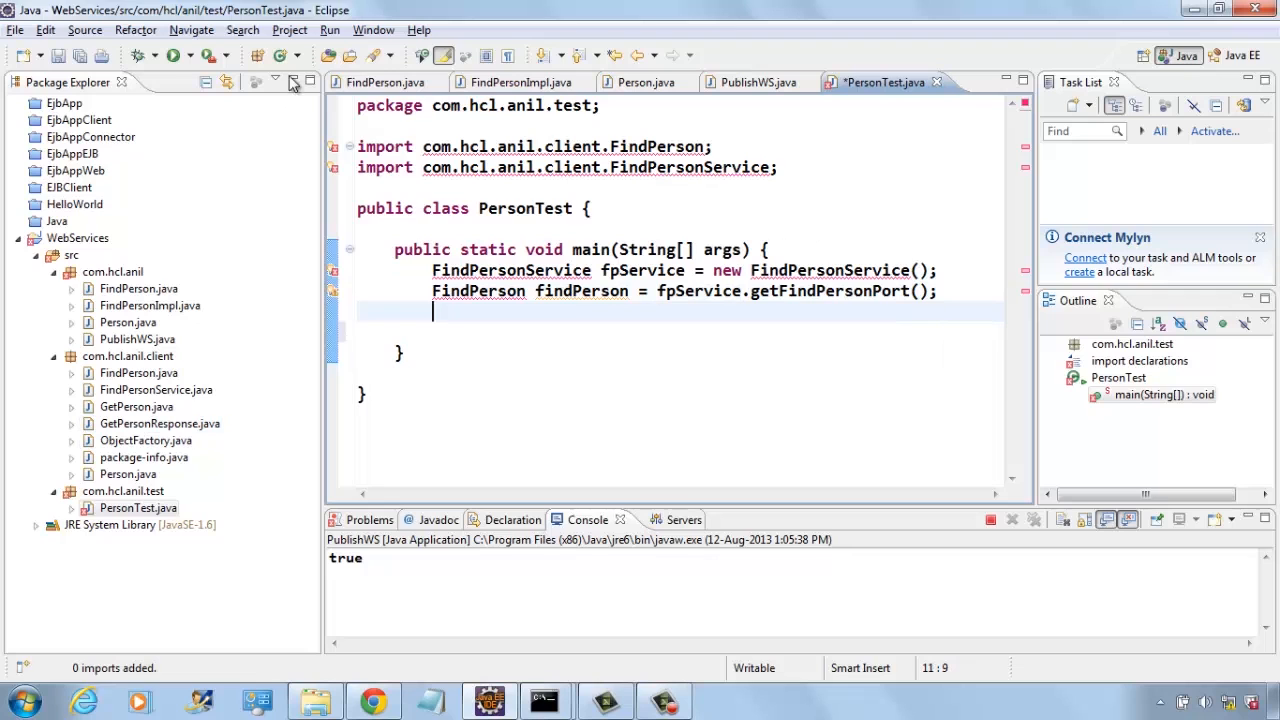
click(330, 29)
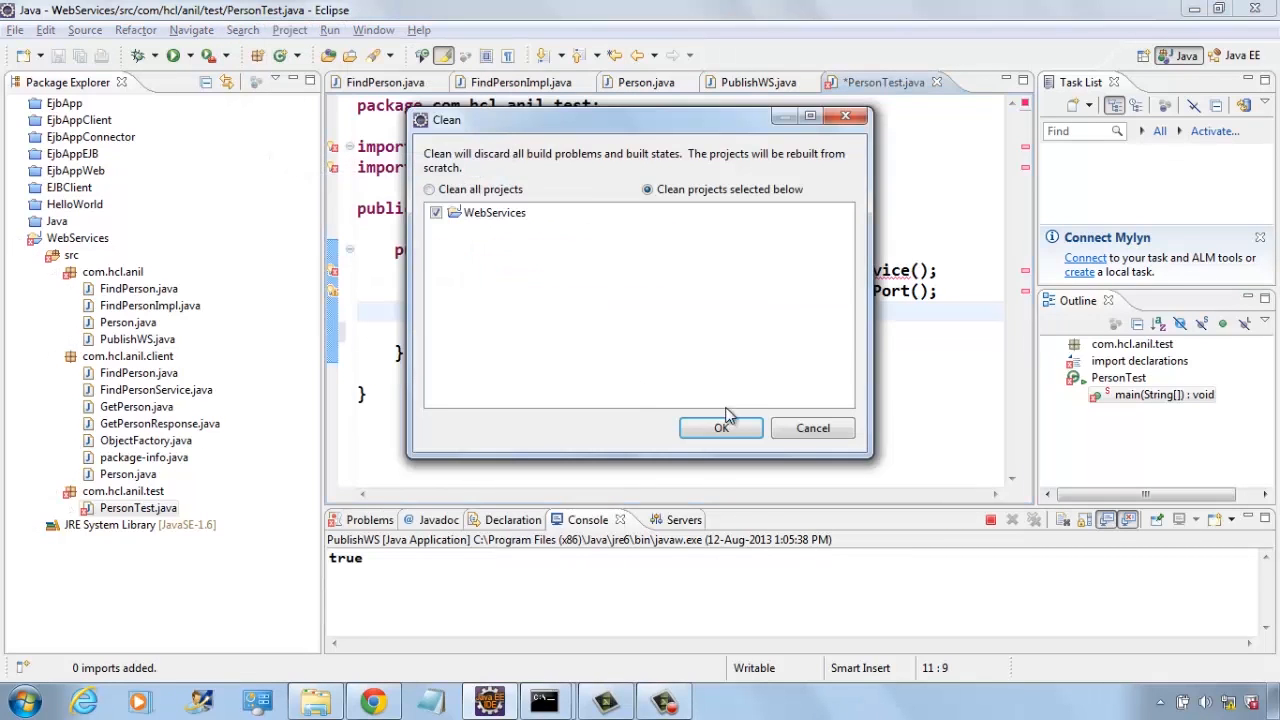
click(721, 428)
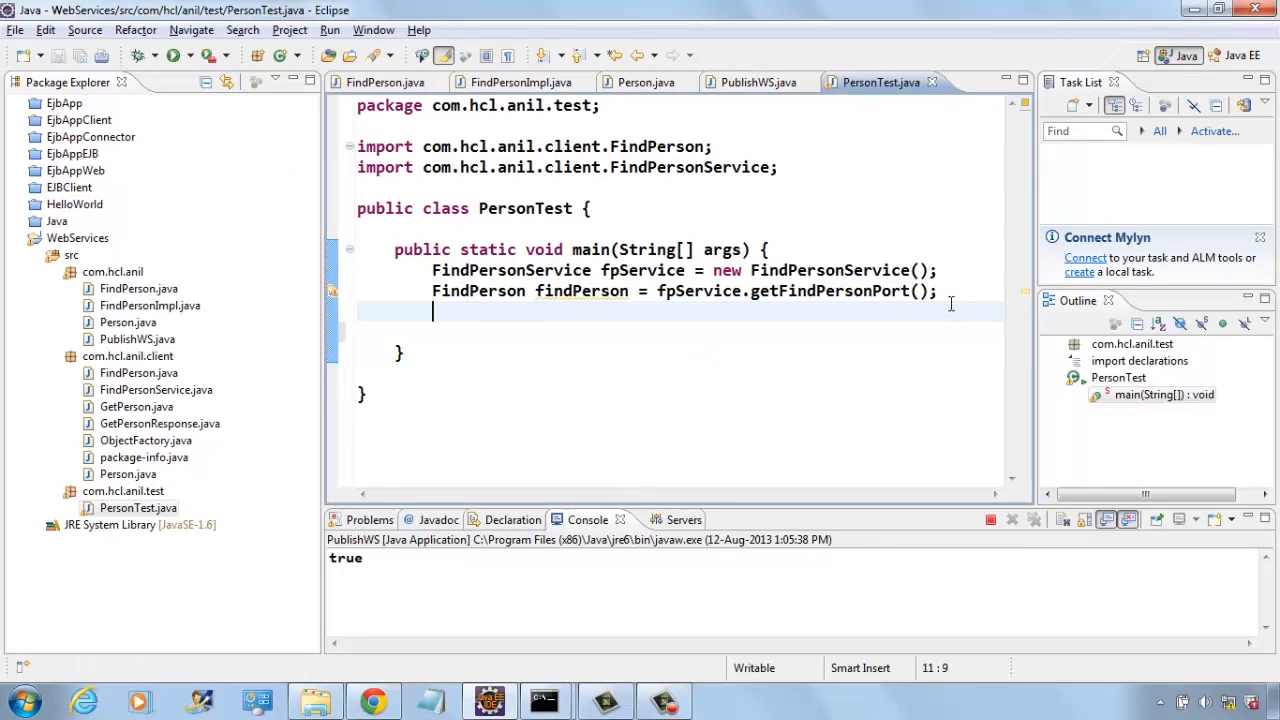
- Fetch the person, print getCity() and getPname(), and run PersonTest as a Java application
text(fin)
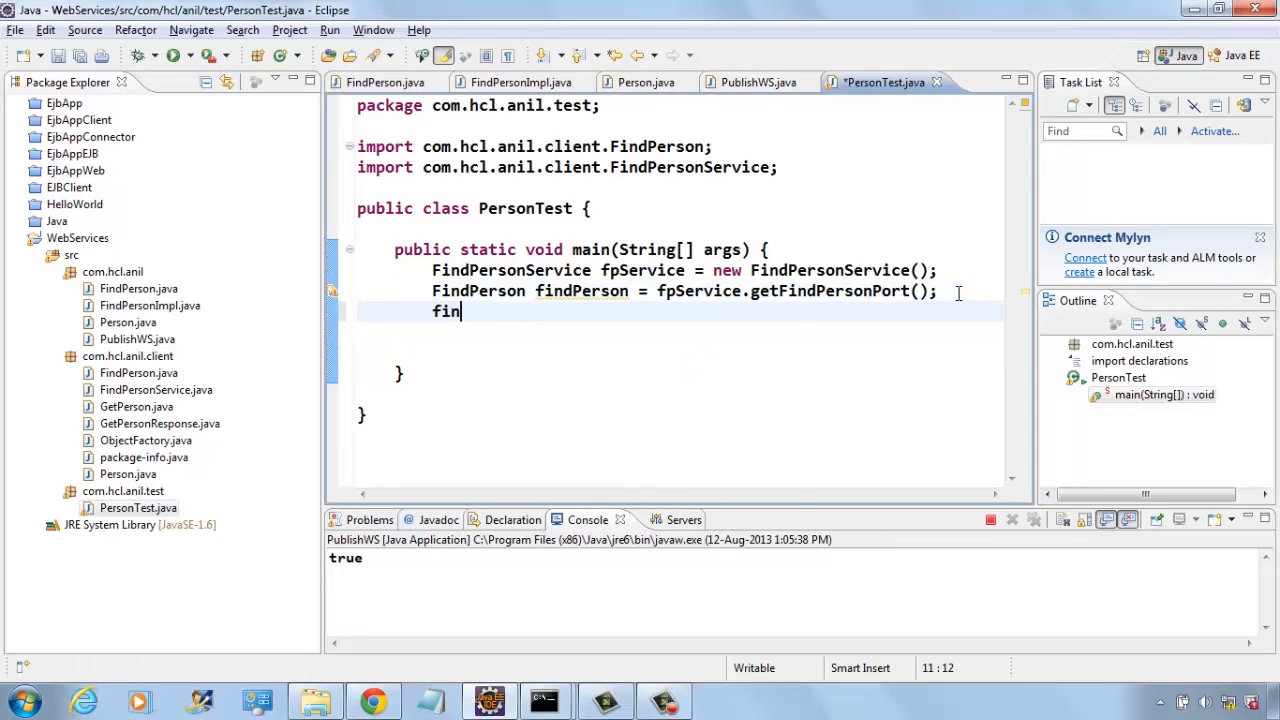
text(dPerson.getPerson("anil");)
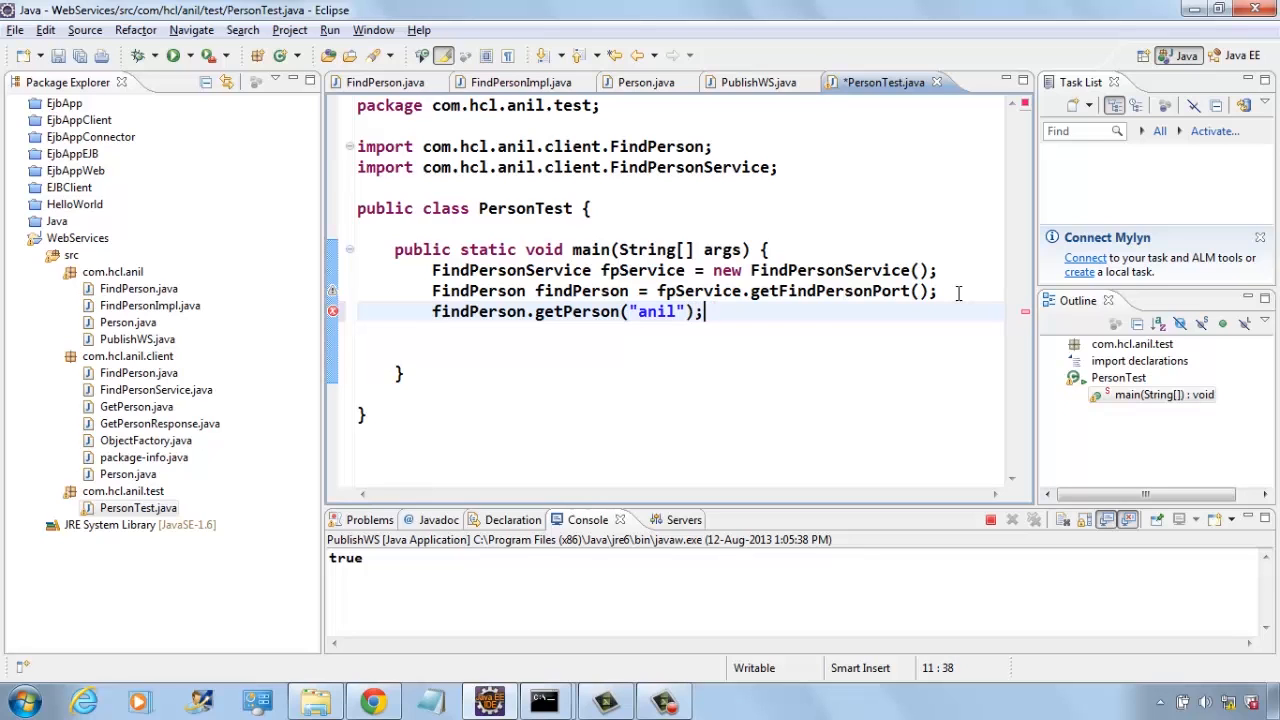
text(Person p =)
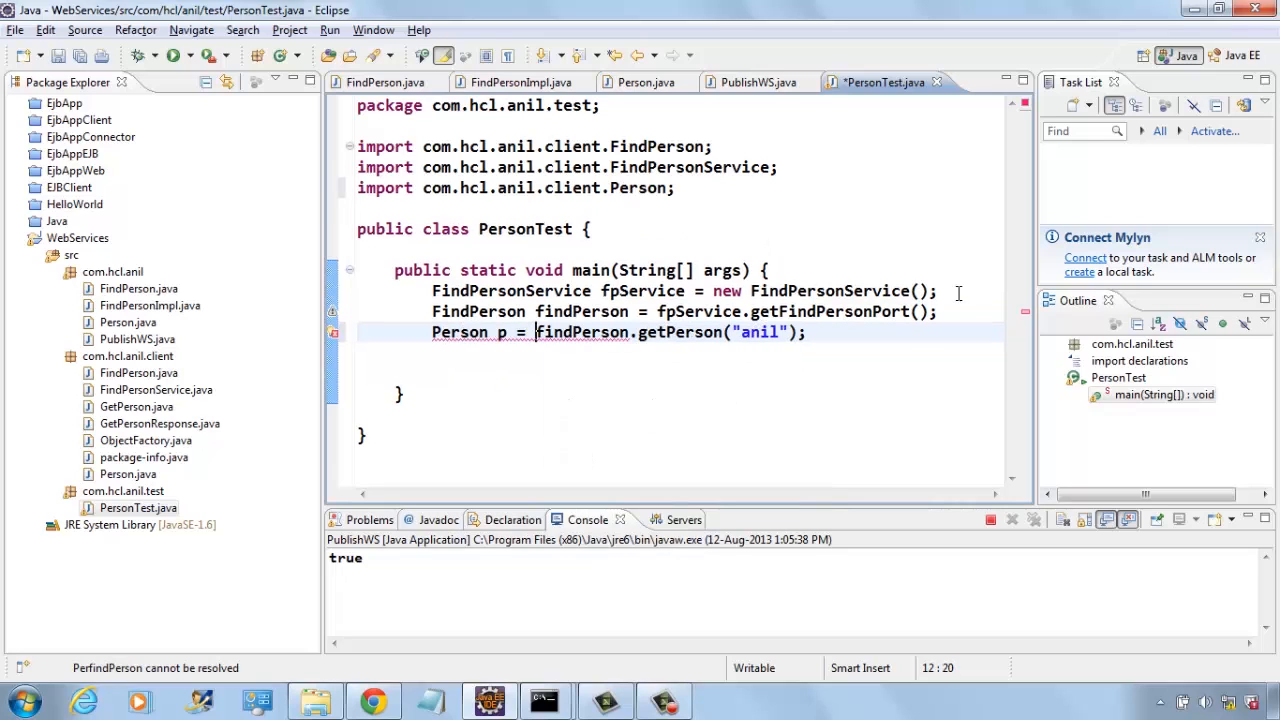
text(syso)
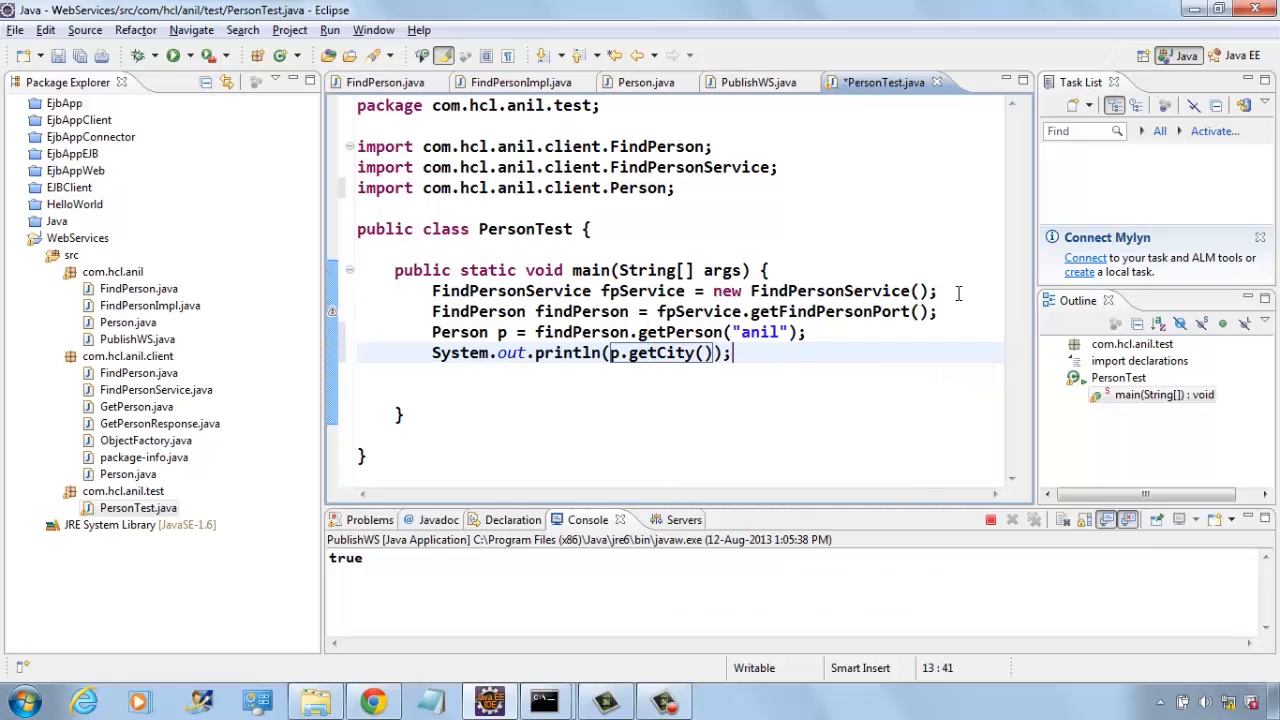
text(sys)
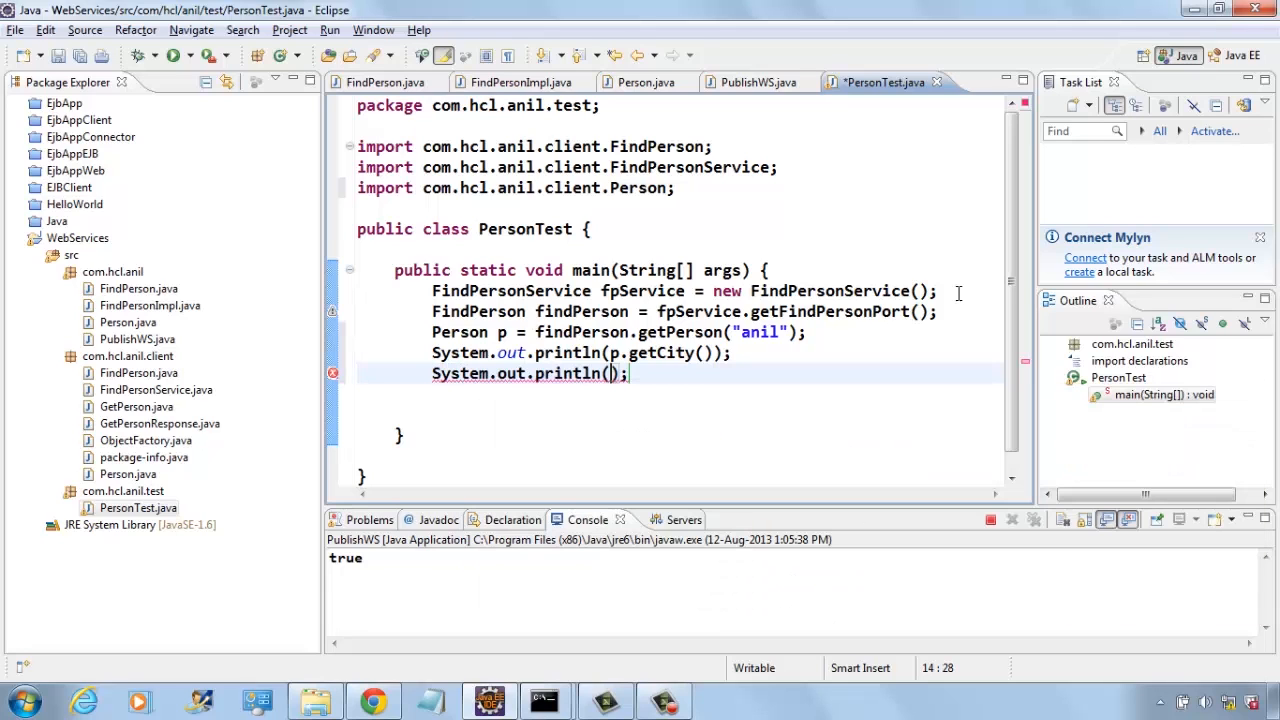
text(p.get)
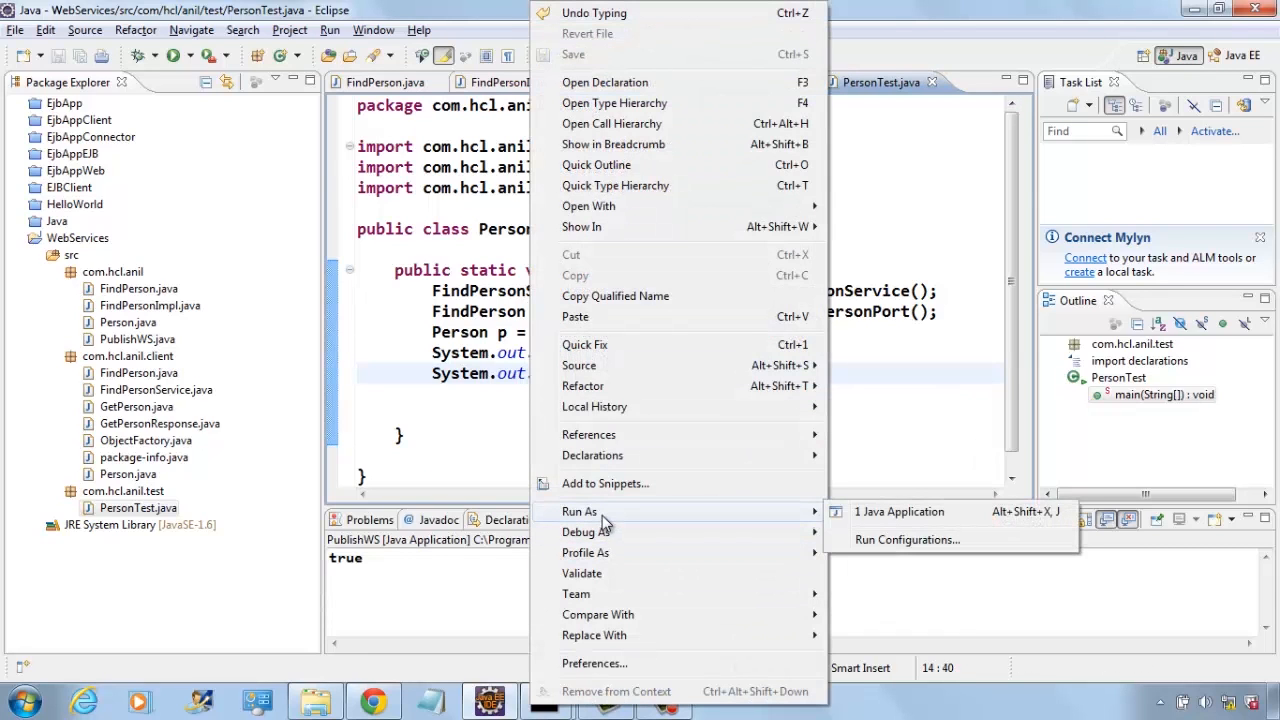
click(898, 511)
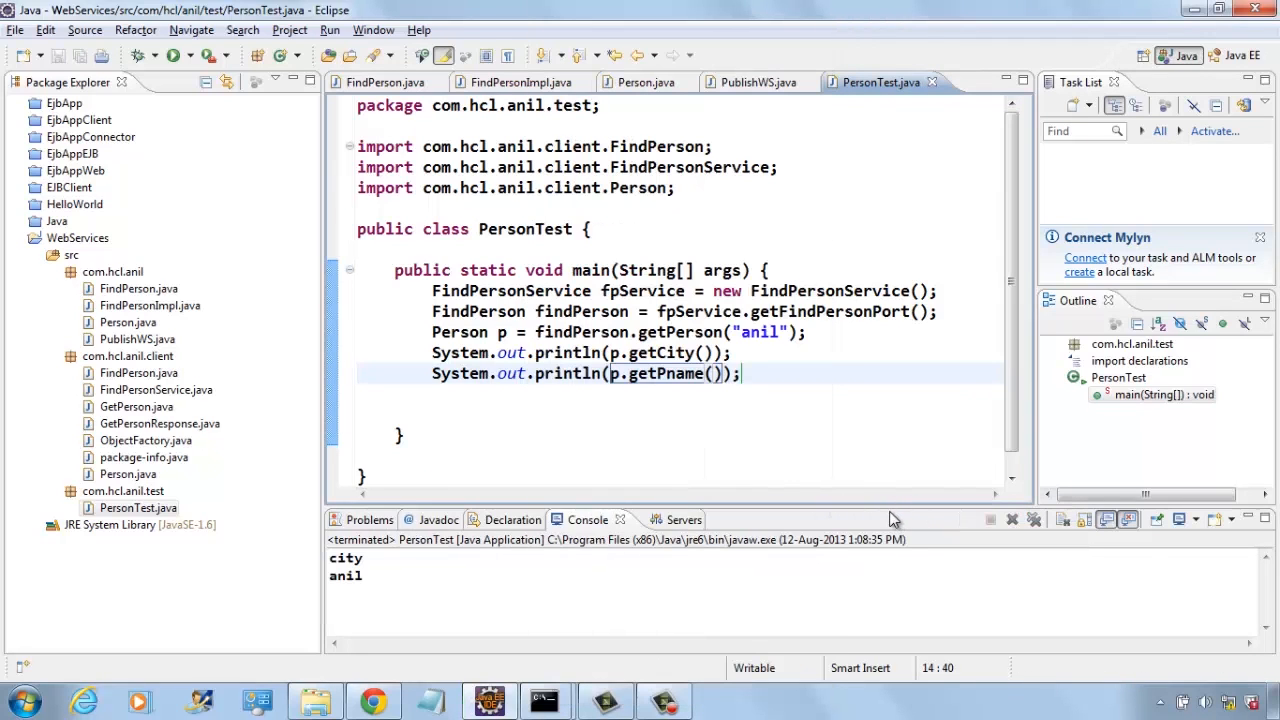